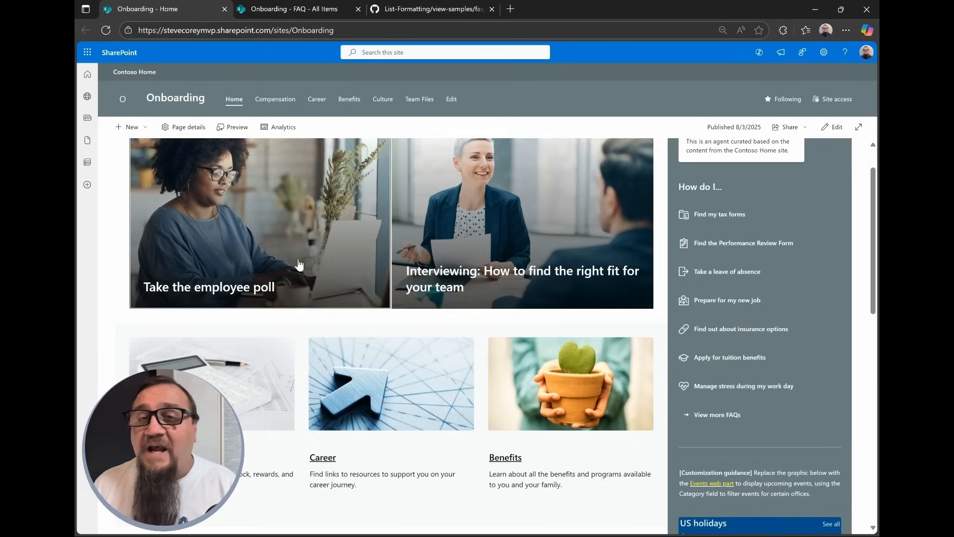
- Switch from the onboarding home page to the empty FAQ list, briefly toggling grid editing
scroll("down", 3)
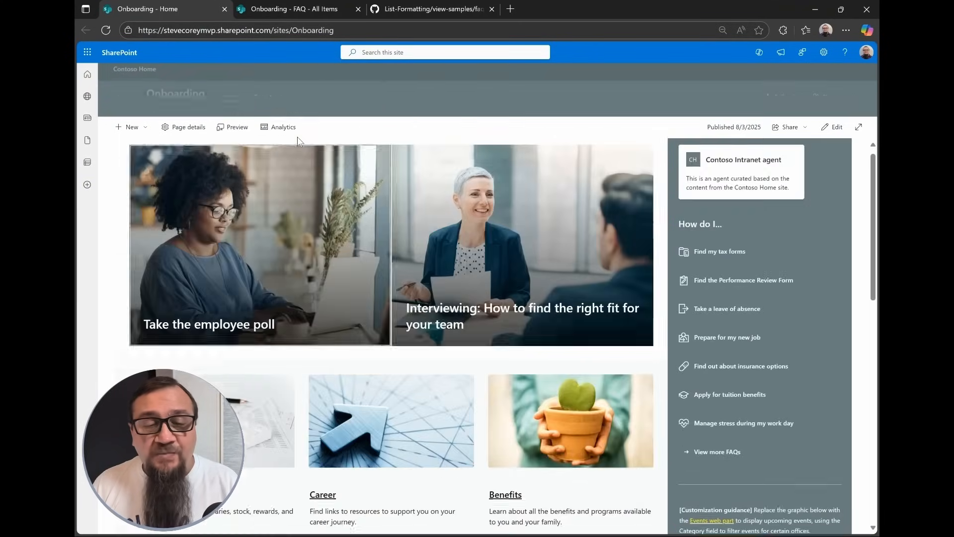
left_click(292, 9)
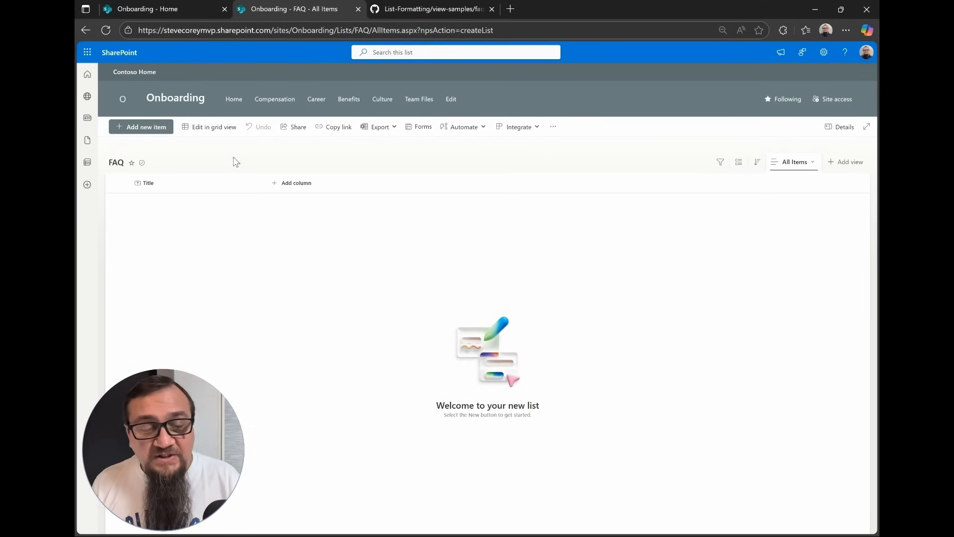
left_click(209, 127)
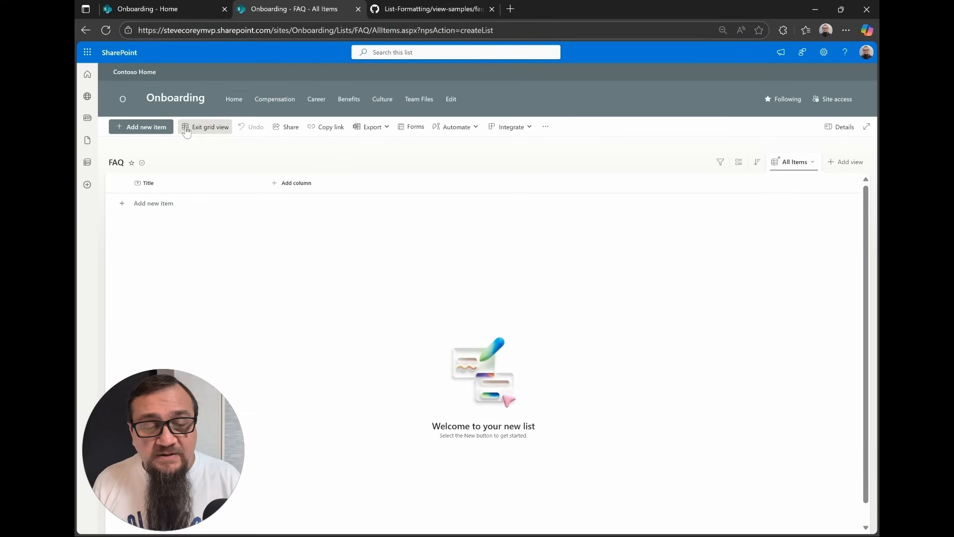
left_click(209, 126)
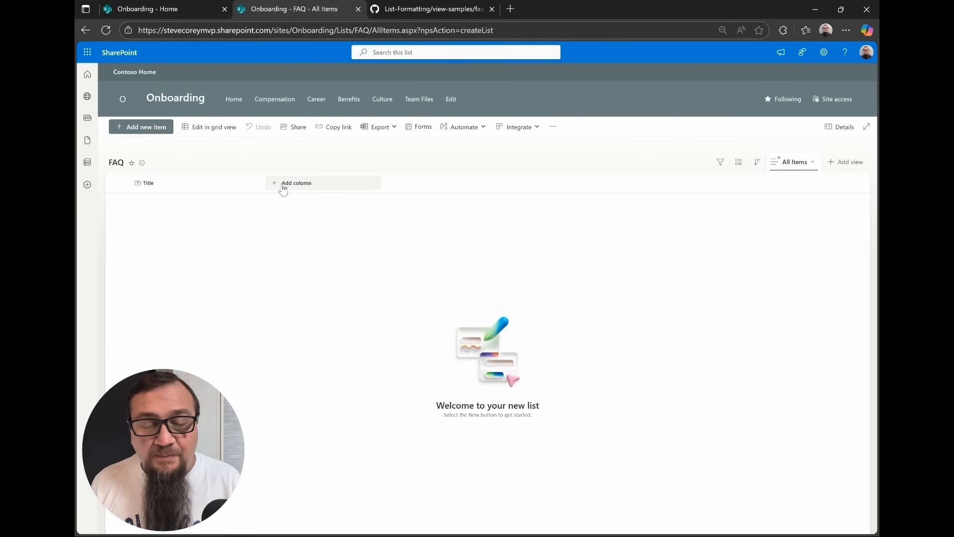
- Add a required Multiple lines of text column named Answer and save it
left_click(296, 183)
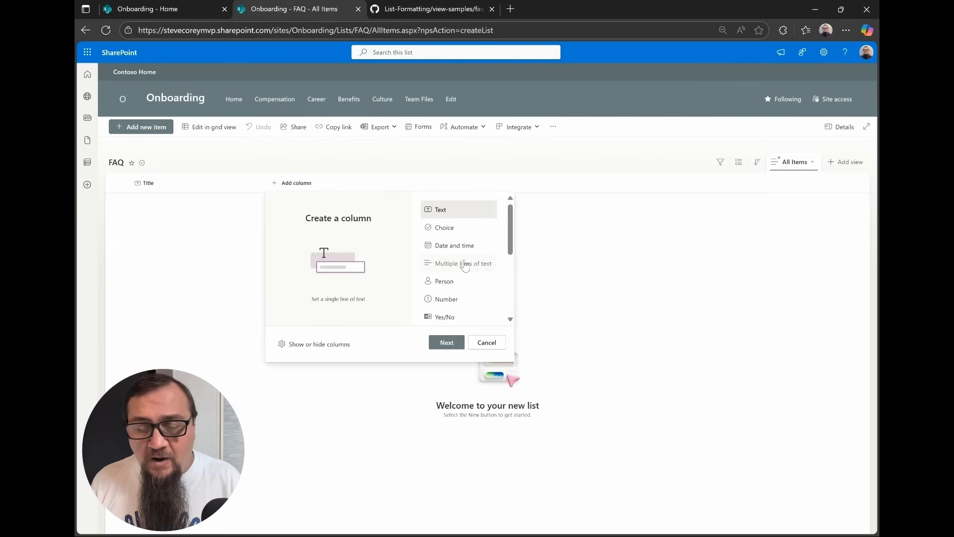
left_click(462, 262)
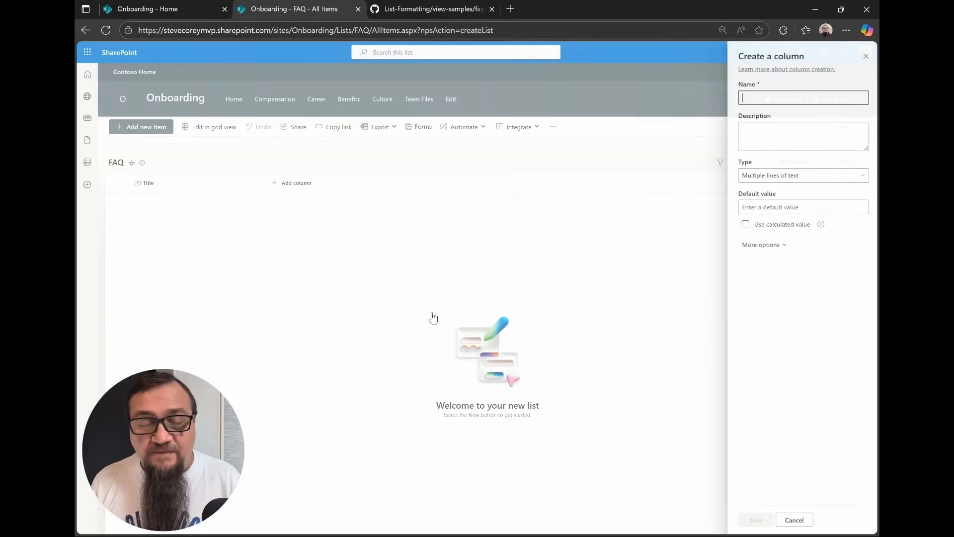
type("Answer")
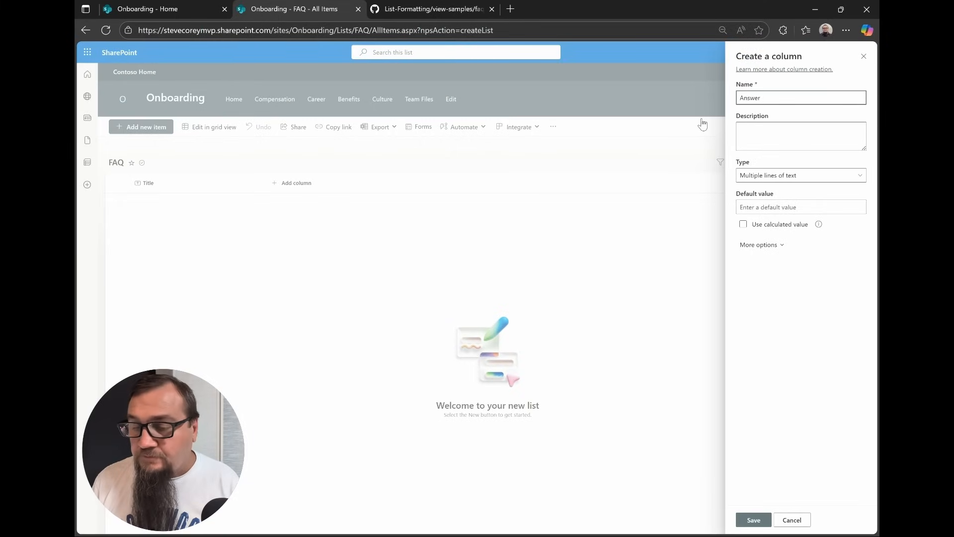
left_click(759, 245)
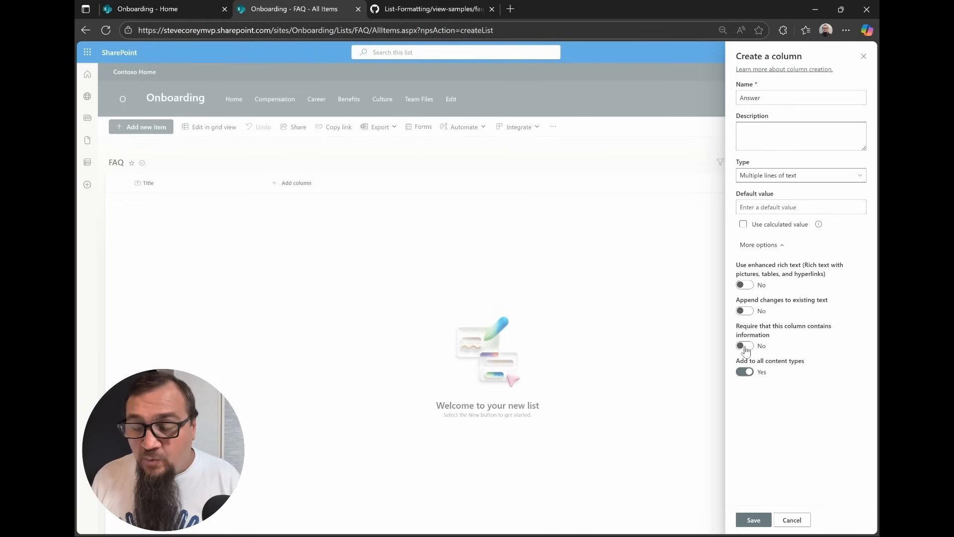
left_click(744, 346)
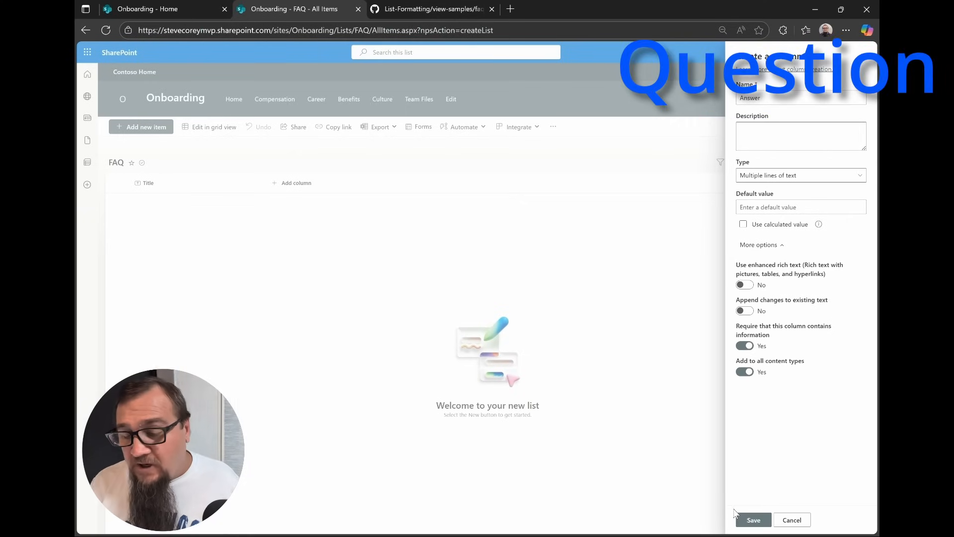
left_click(753, 519)
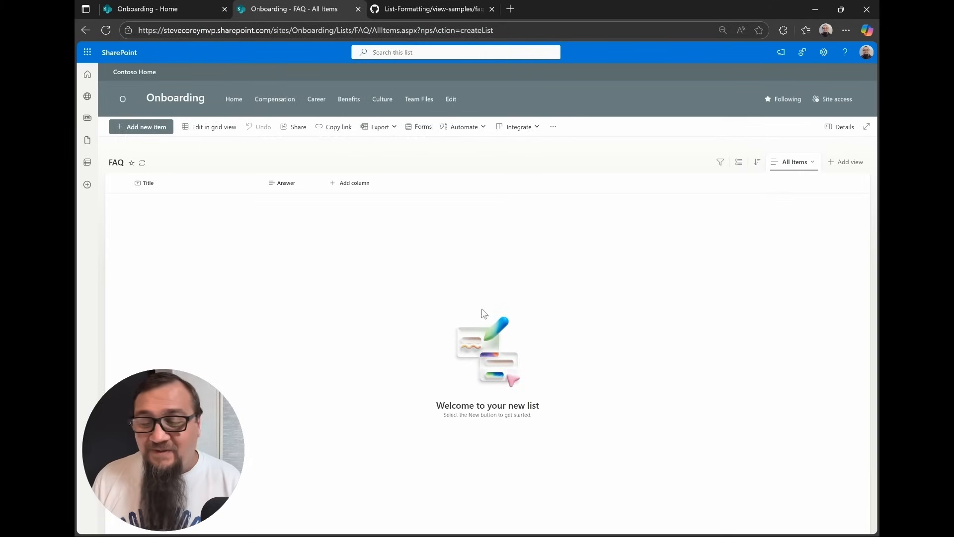
- Paste the onboarding question and answer rows into the list via grid view
left_click(214, 126)
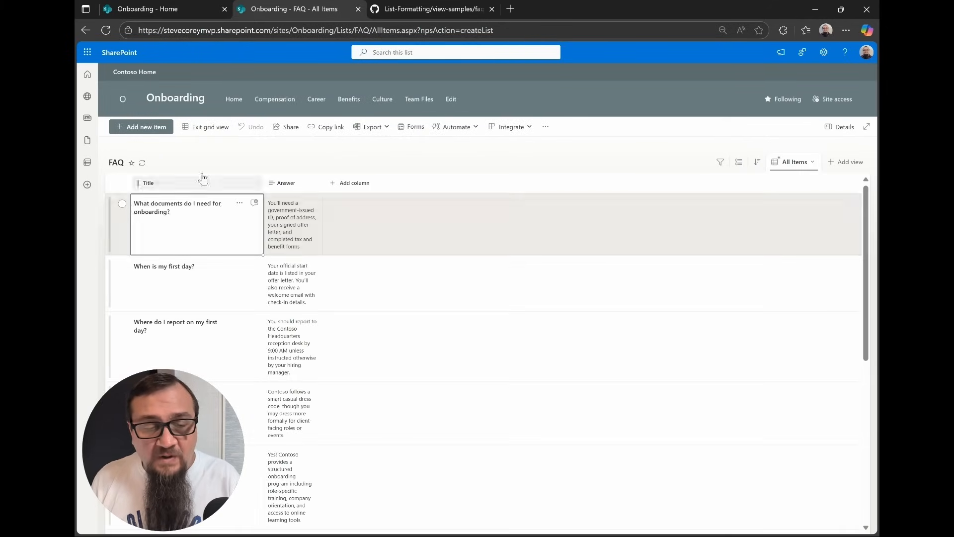
left_click(210, 126)
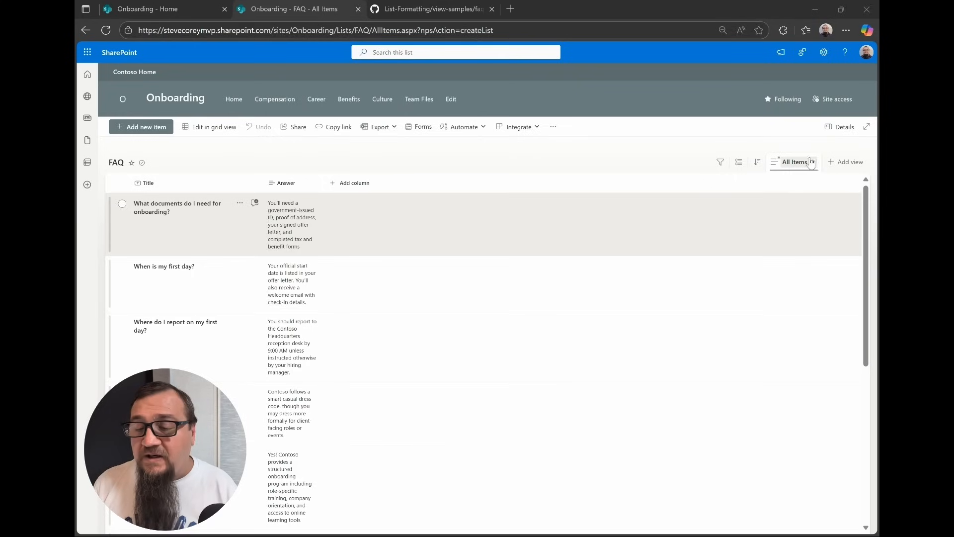
- Save the All Items view as a new public view named FAQ
left_click(794, 161)
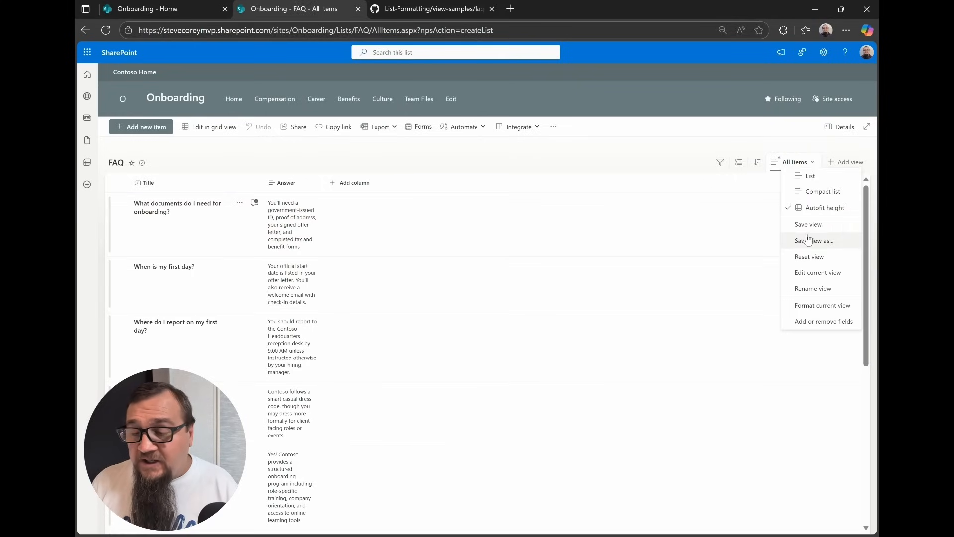
left_click(814, 240)
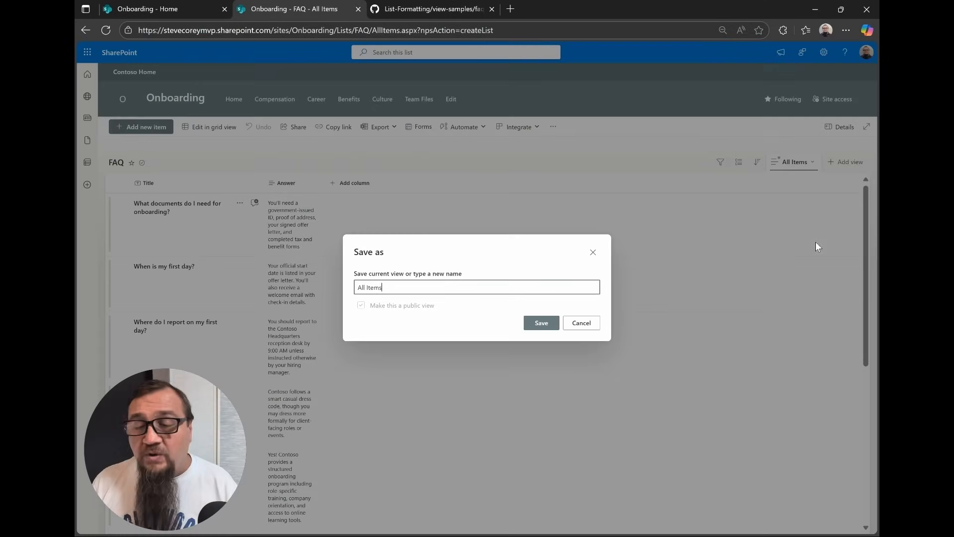
double_click(373, 286)
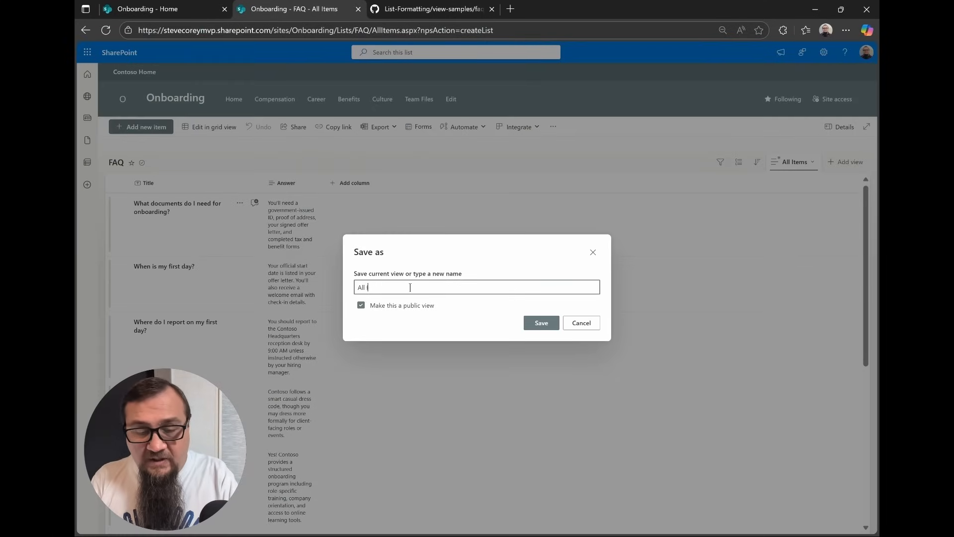
type("FAQ")
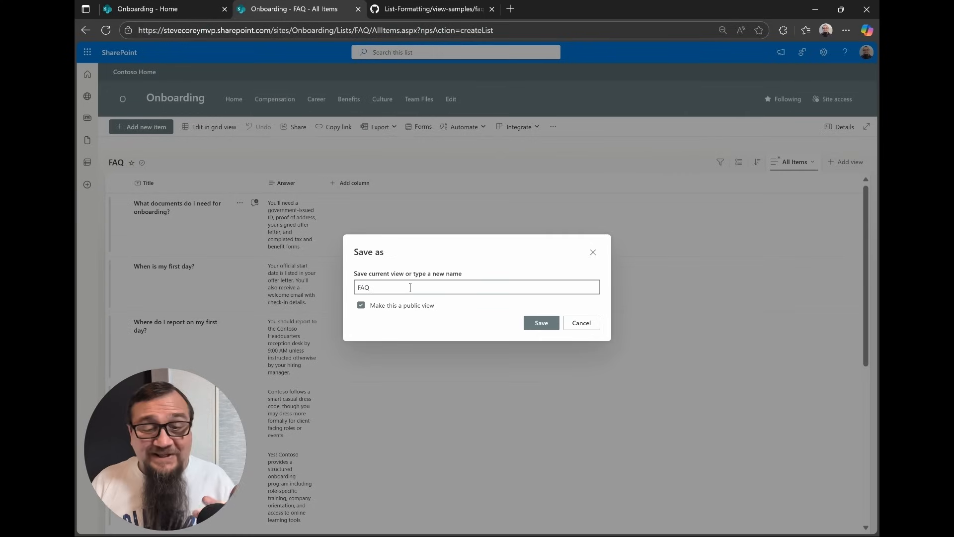
left_click(540, 322)
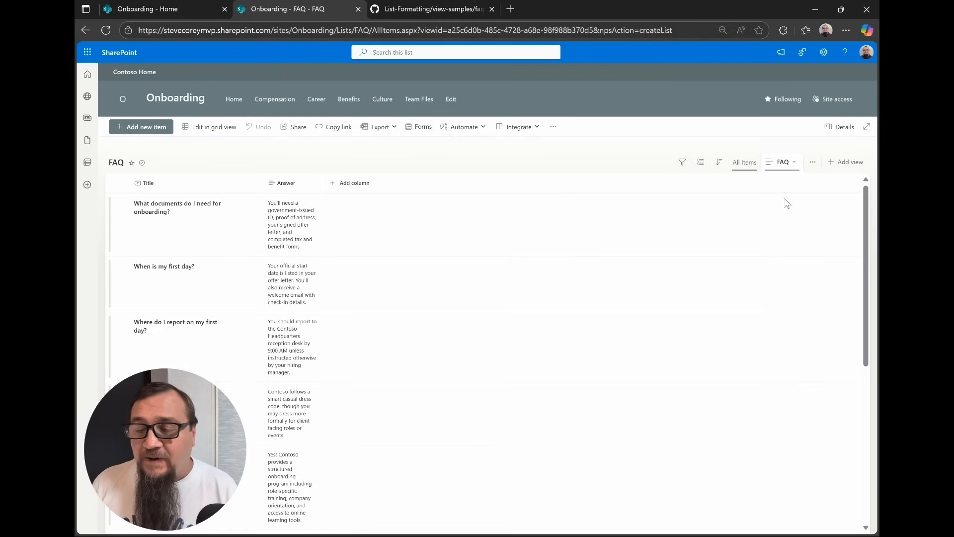
- In Edit View, hide the Title column, group by Title collapsed, and keep the settings with OK
left_click(812, 161)
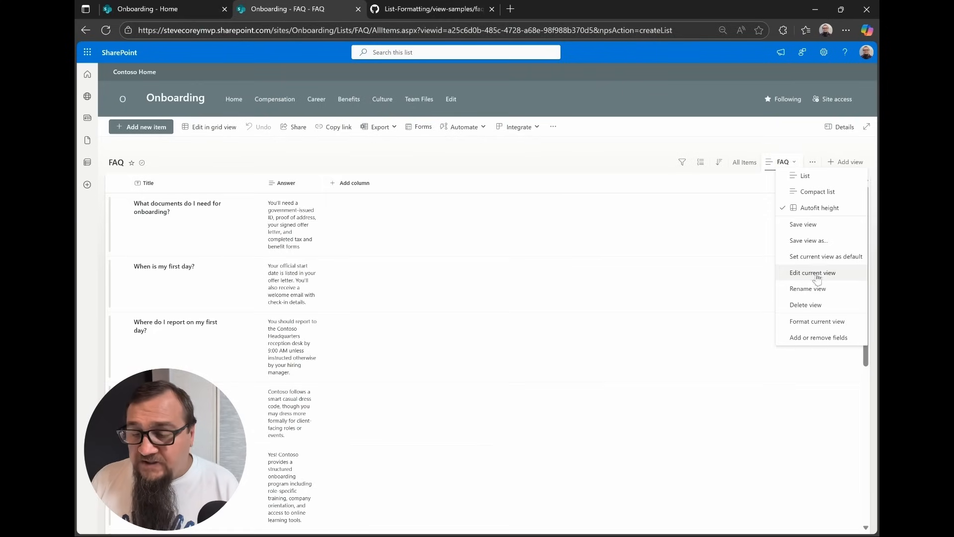
left_click(812, 272)
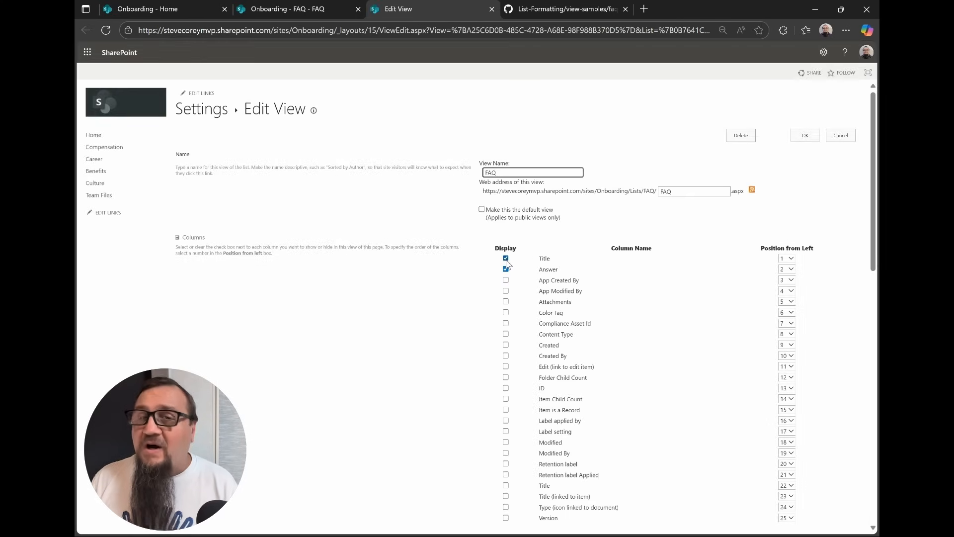
left_click(506, 259)
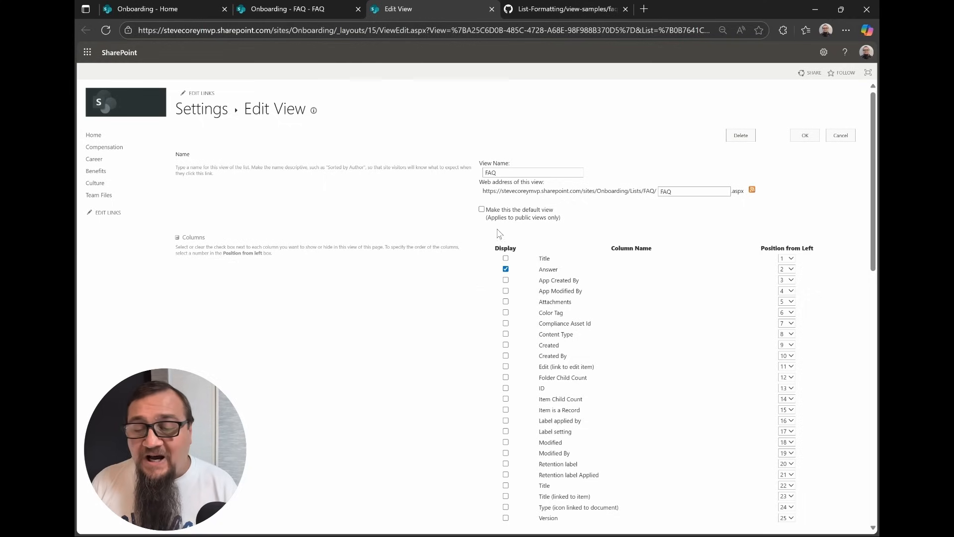
scroll("down", 3)
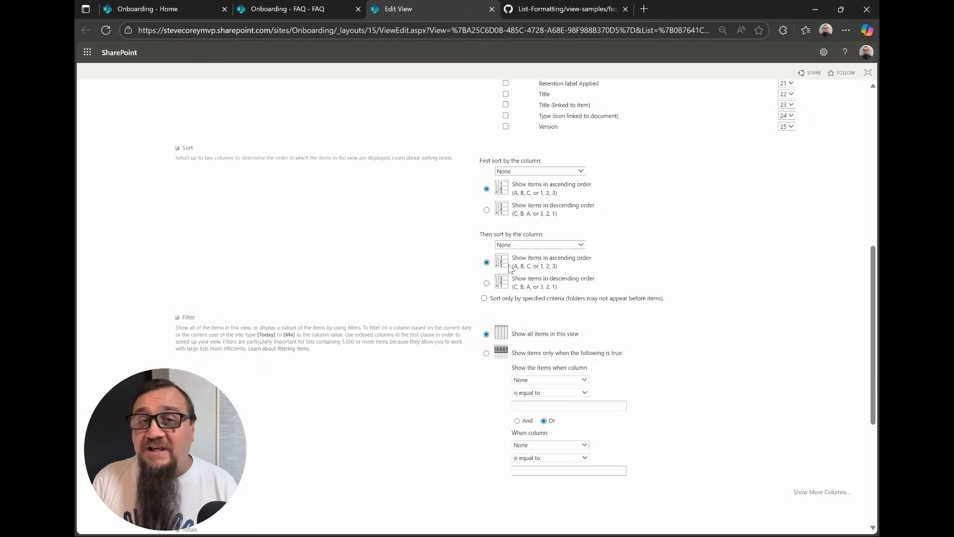
scroll("down", 3)
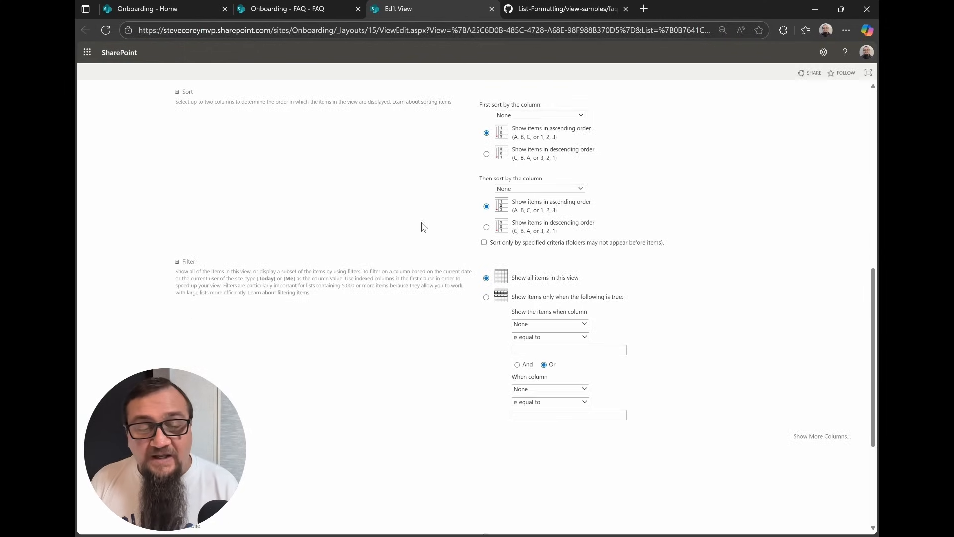
scroll("down", 3)
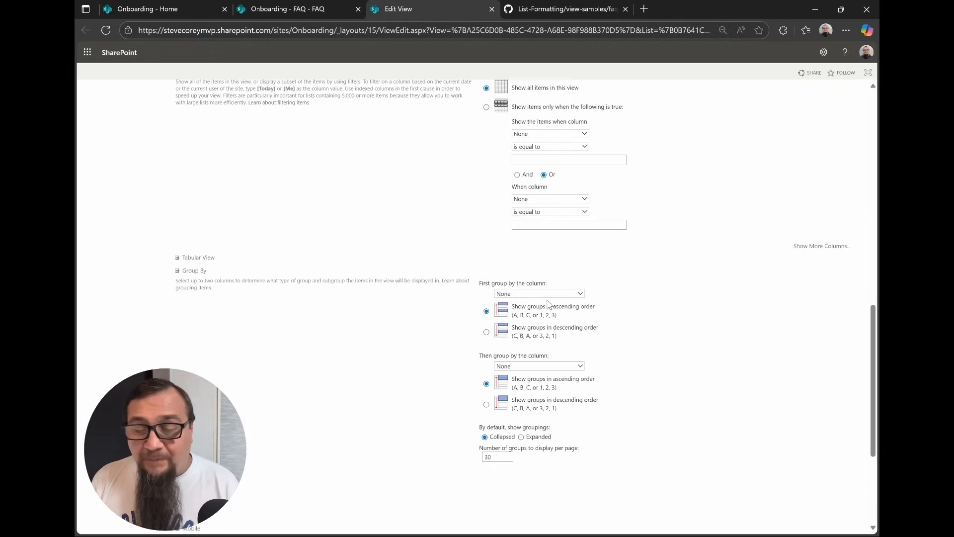
left_click(538, 292)
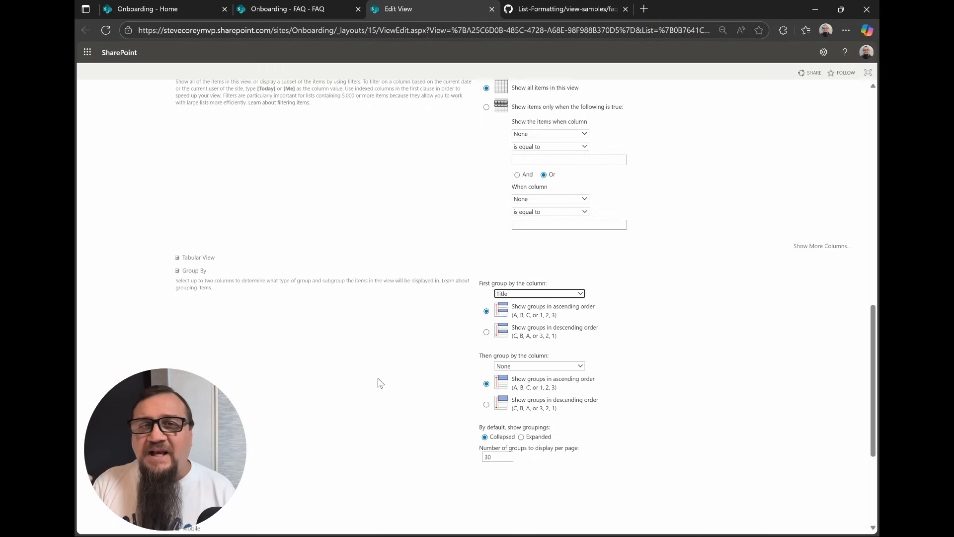
mouse_move(383, 397)
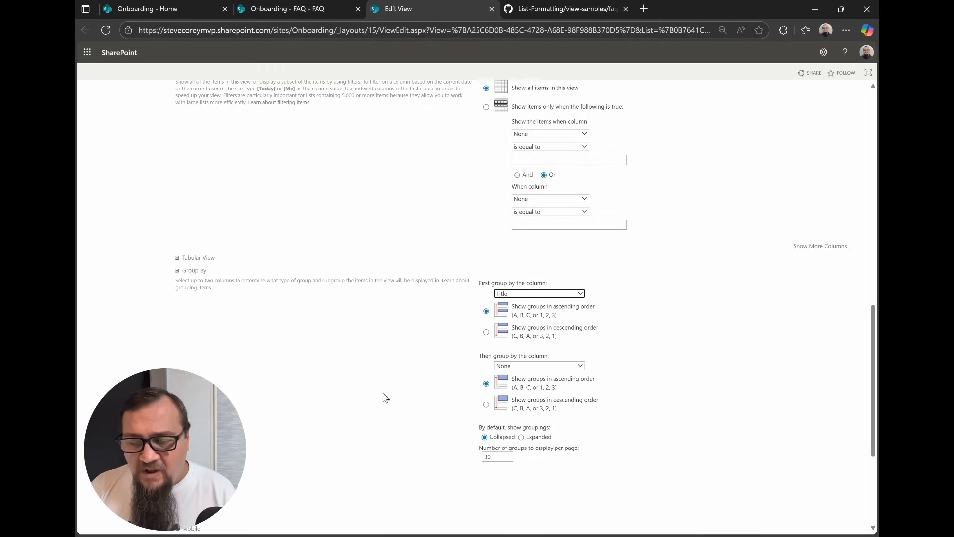
scroll("down", 3)
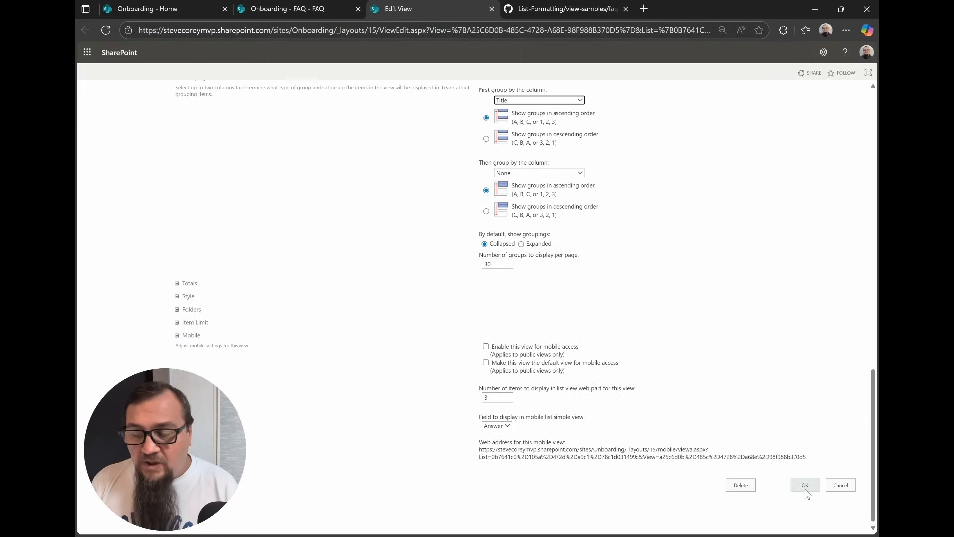
left_click(804, 485)
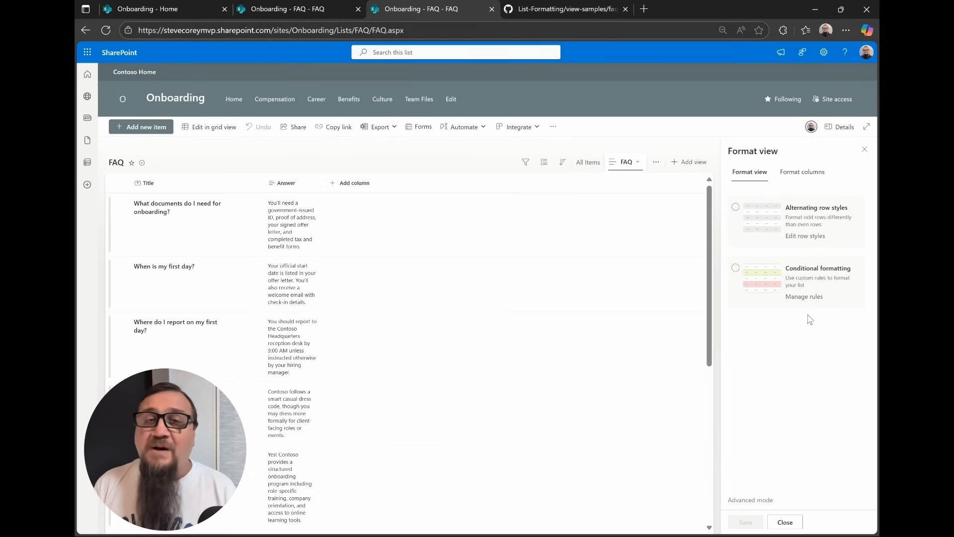
- Read the faq-grouped sample README on GitHub, including its Title and required Answer column requirements
left_click(565, 9)
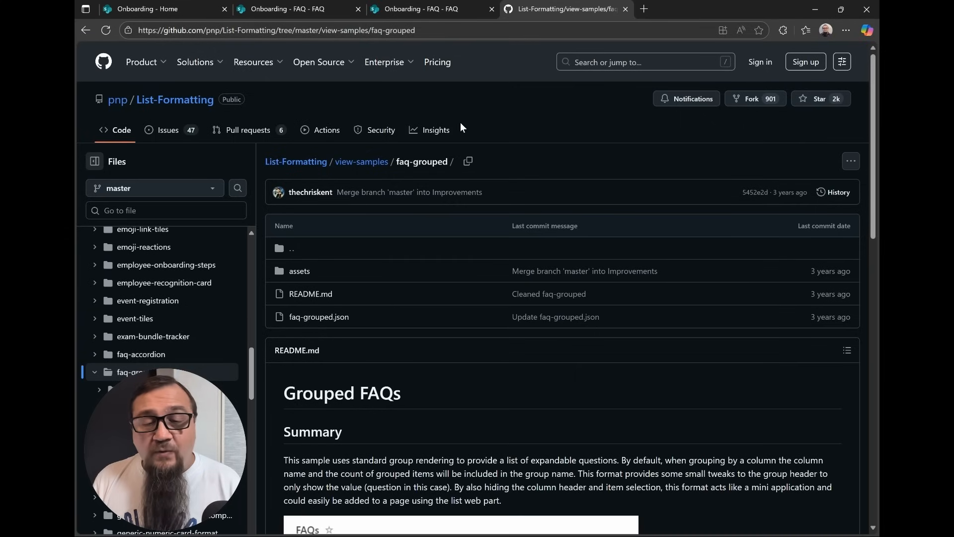
mouse_move(350, 230)
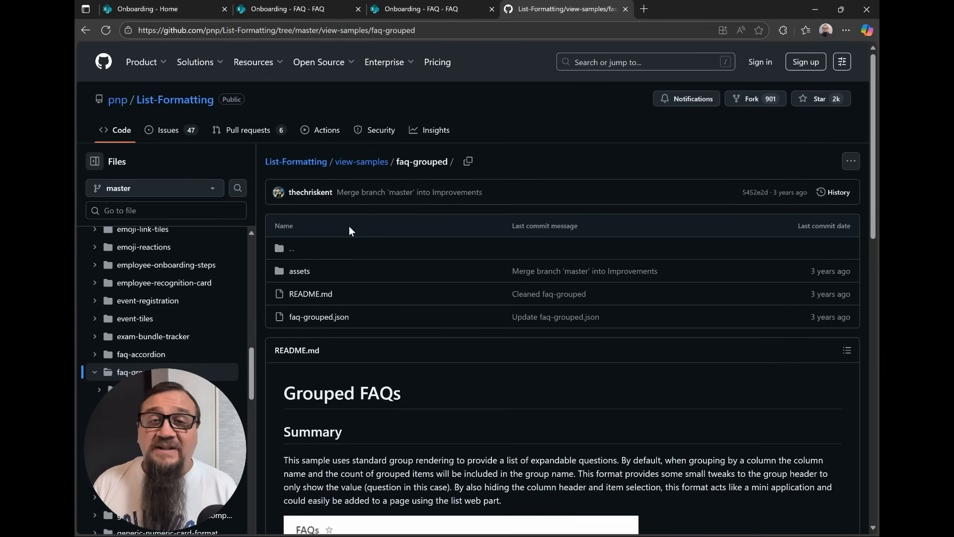
scroll("down", 3)
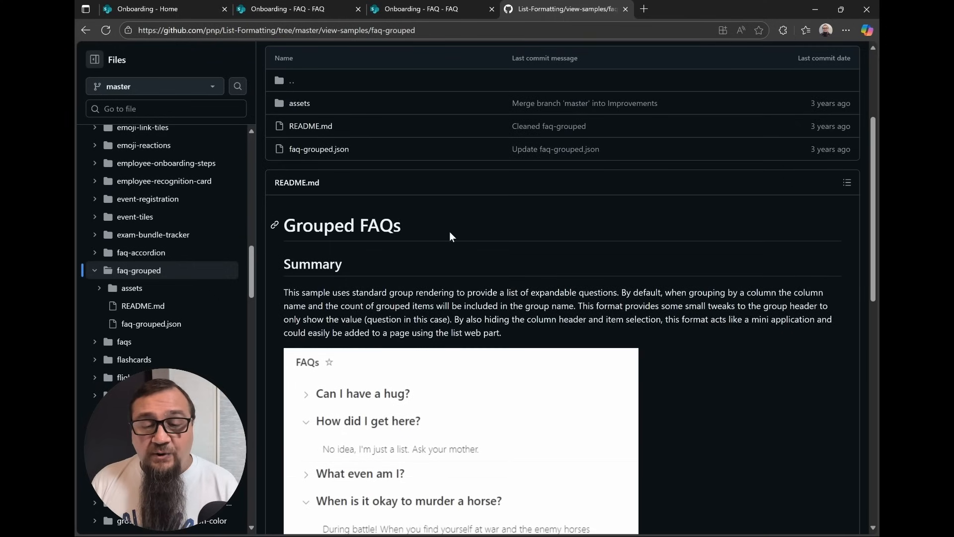
scroll("down", 3)
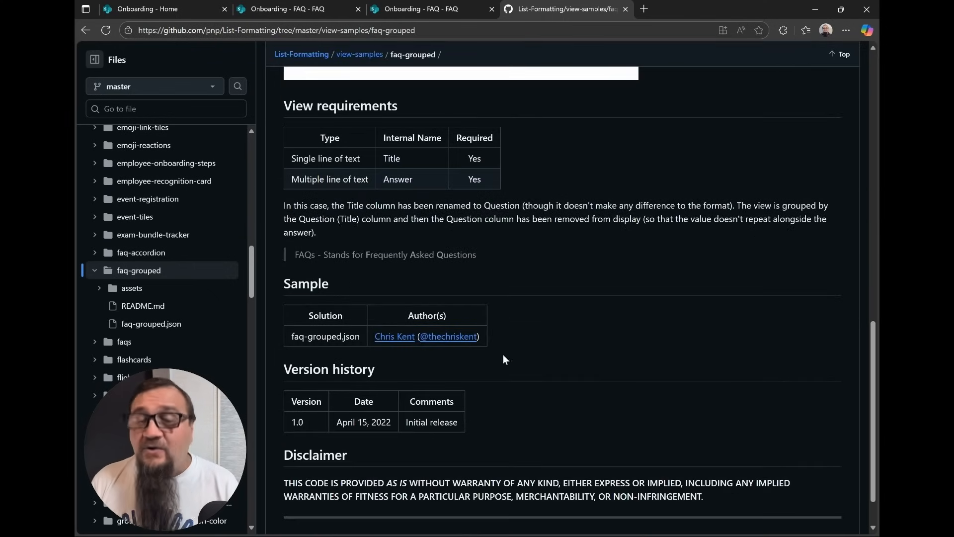
mouse_move(512, 350)
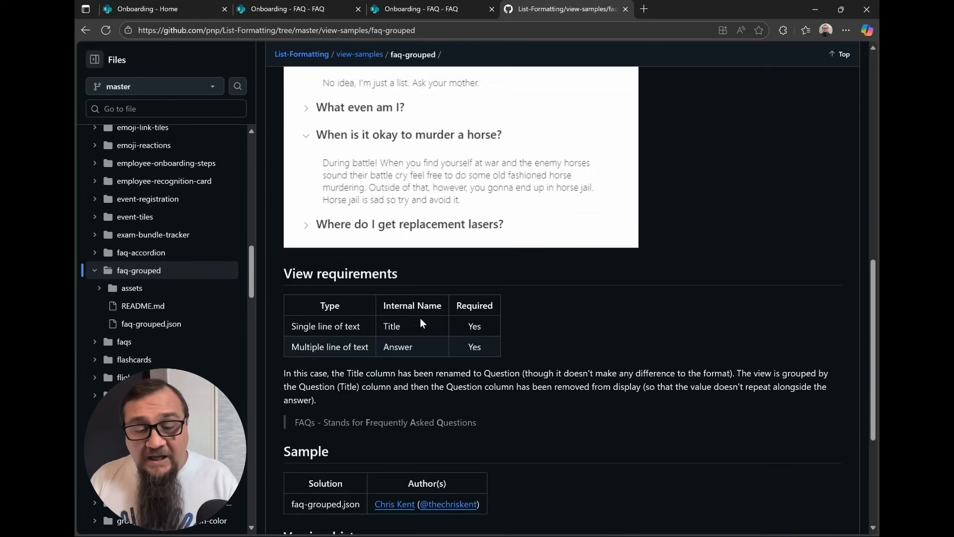
mouse_move(312, 316)
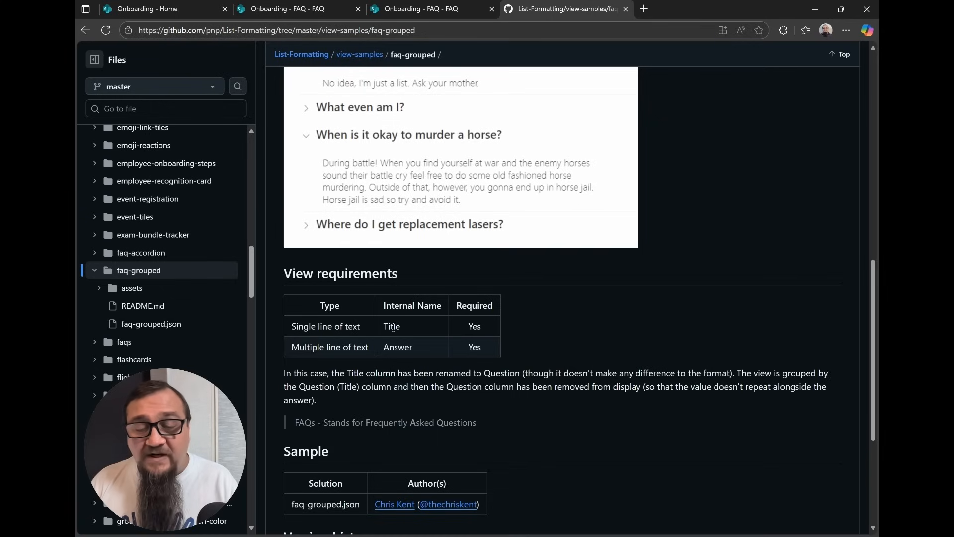
double_click(397, 346)
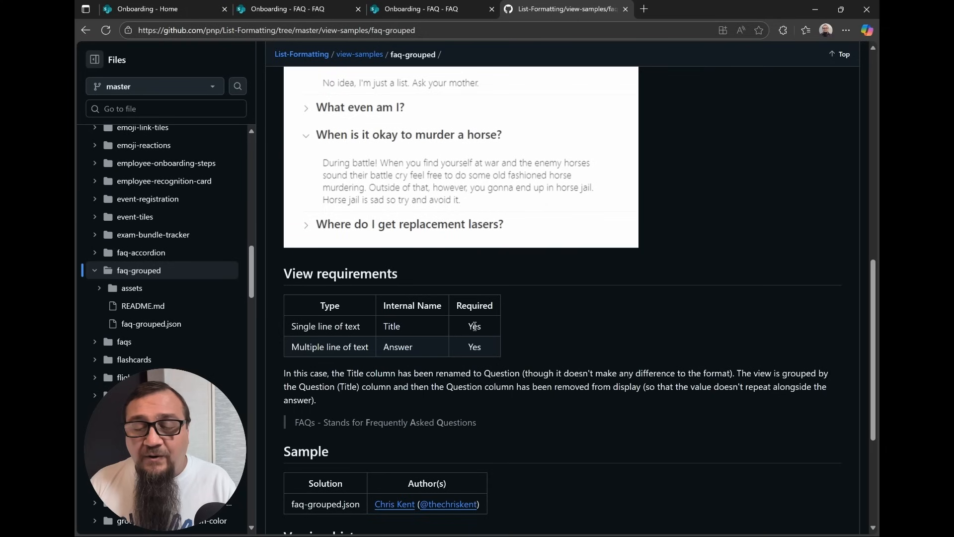
mouse_move(536, 349)
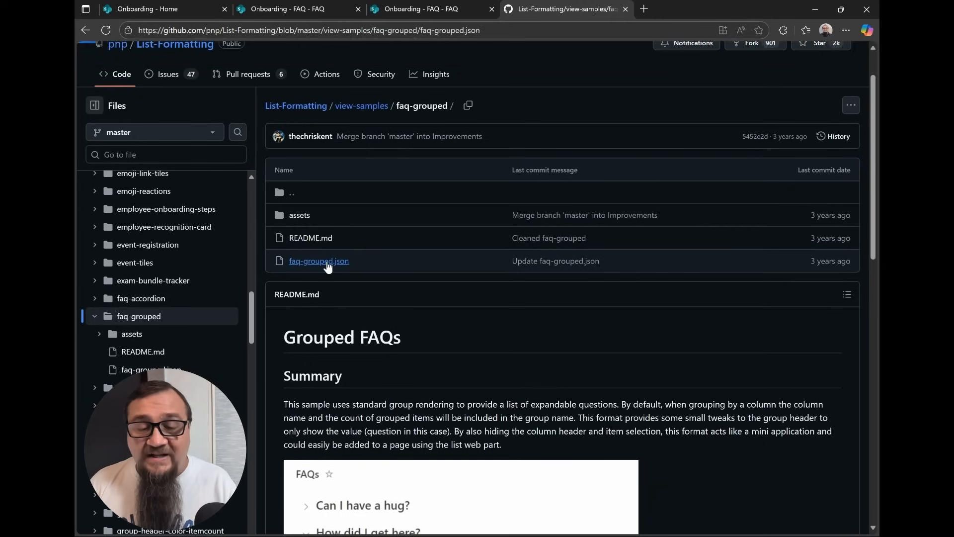
- View and copy the faq-grouped.json code, then return to the SharePoint FAQ list
left_click(318, 260)
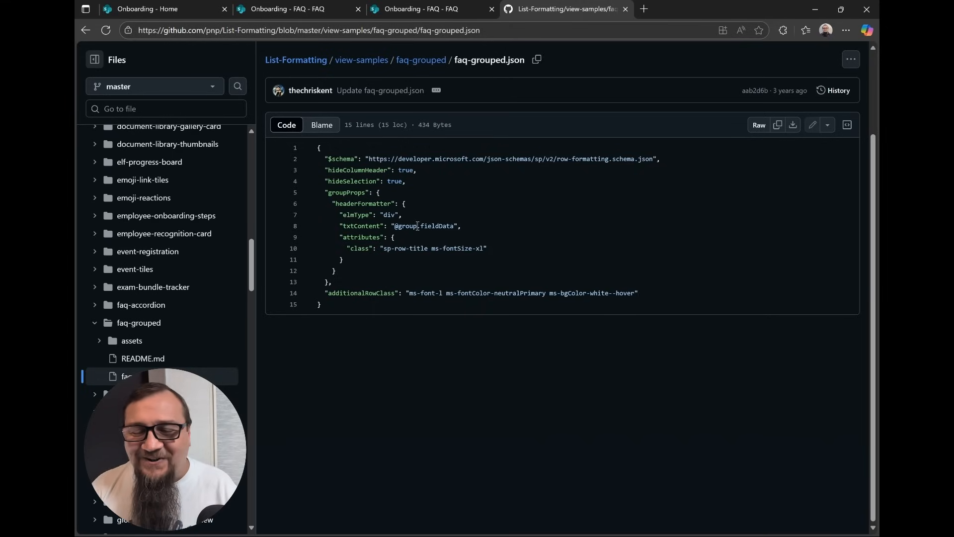
left_click(416, 9)
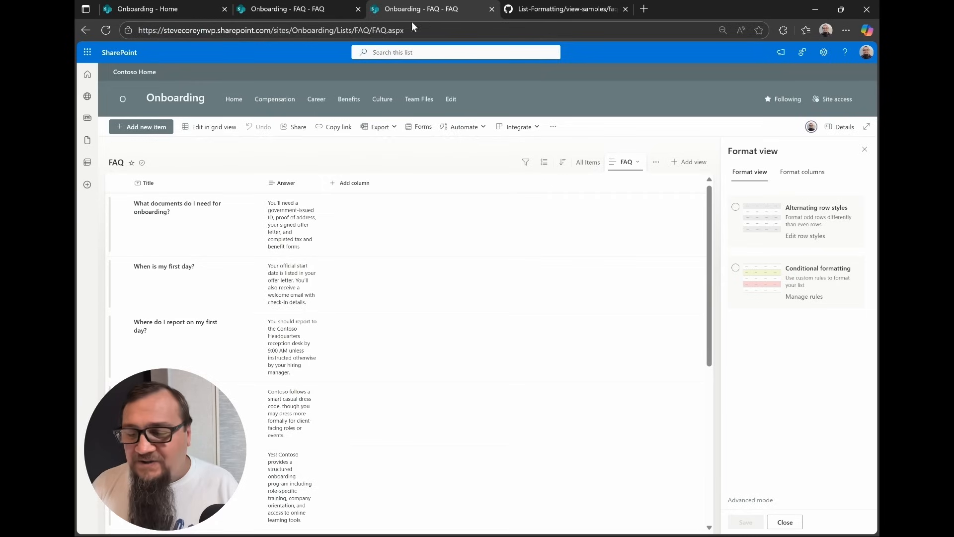
mouse_move(762, 329)
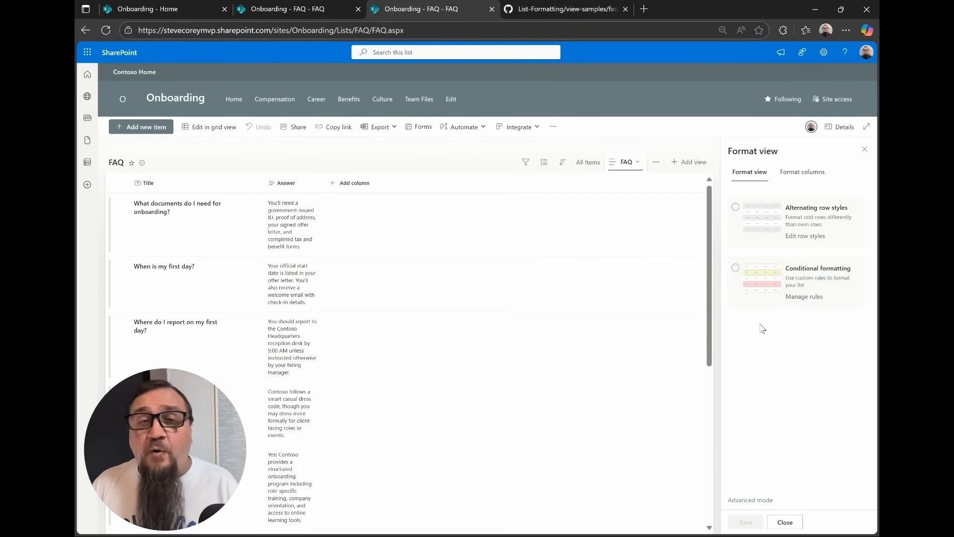
- Replace the default view formatting with the sample JSON in Advanced mode and save it
left_click(735, 206)
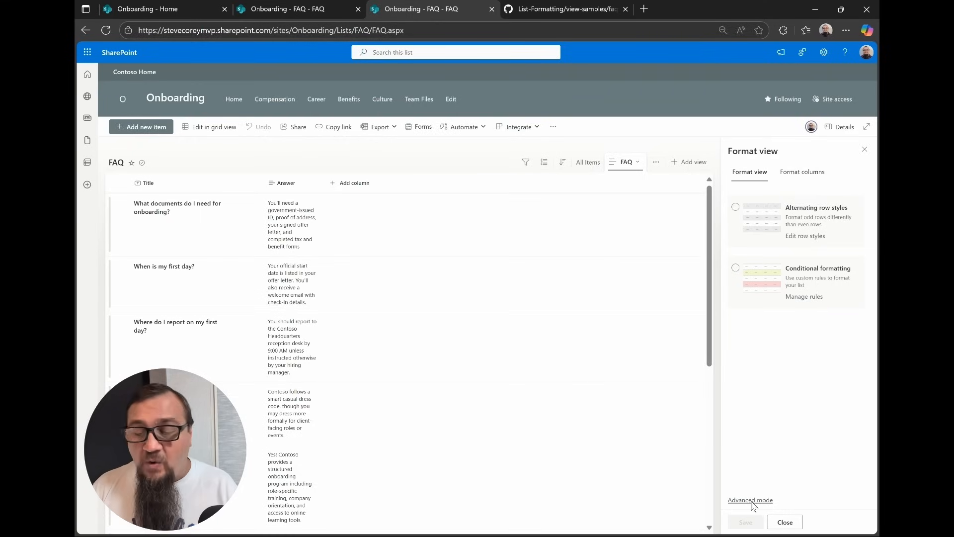
left_click(750, 499)
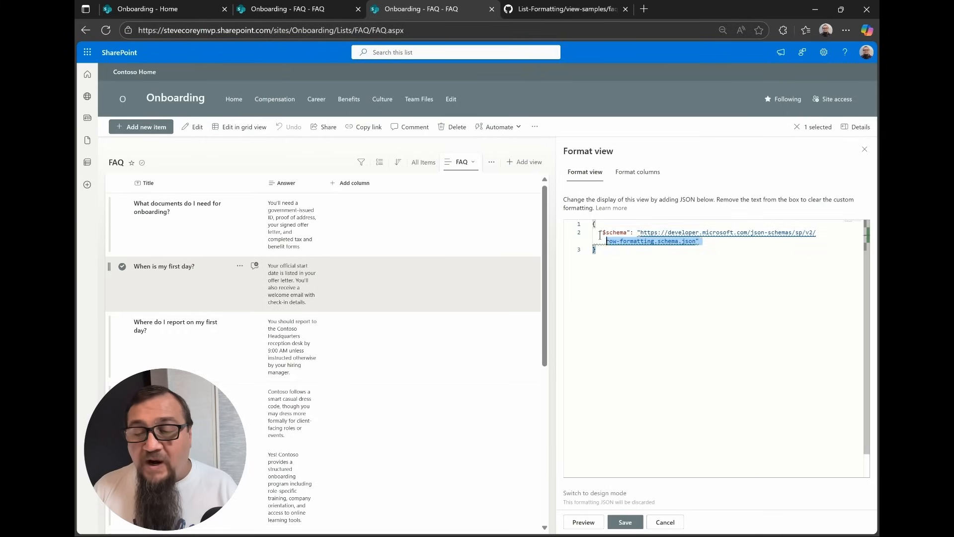
key("ctrl+a")
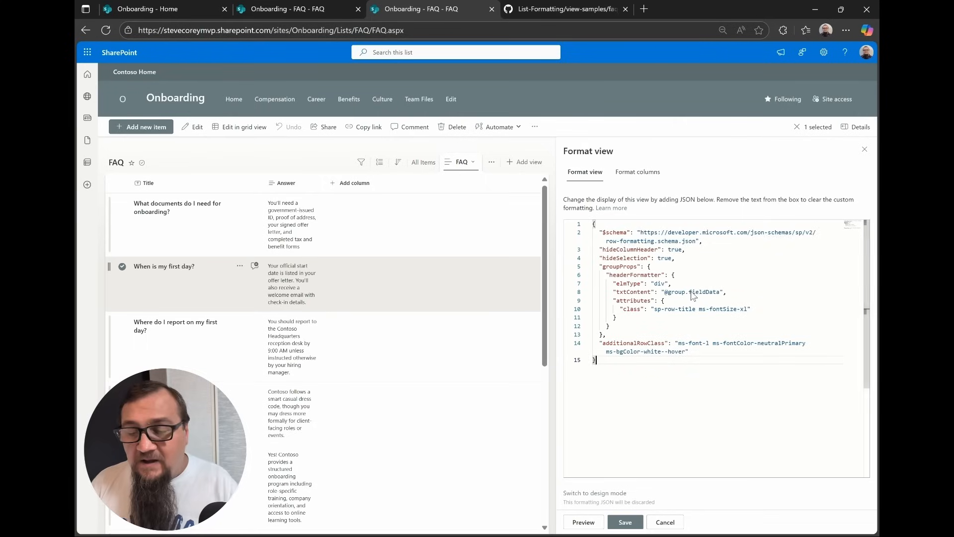
mouse_move(708, 470)
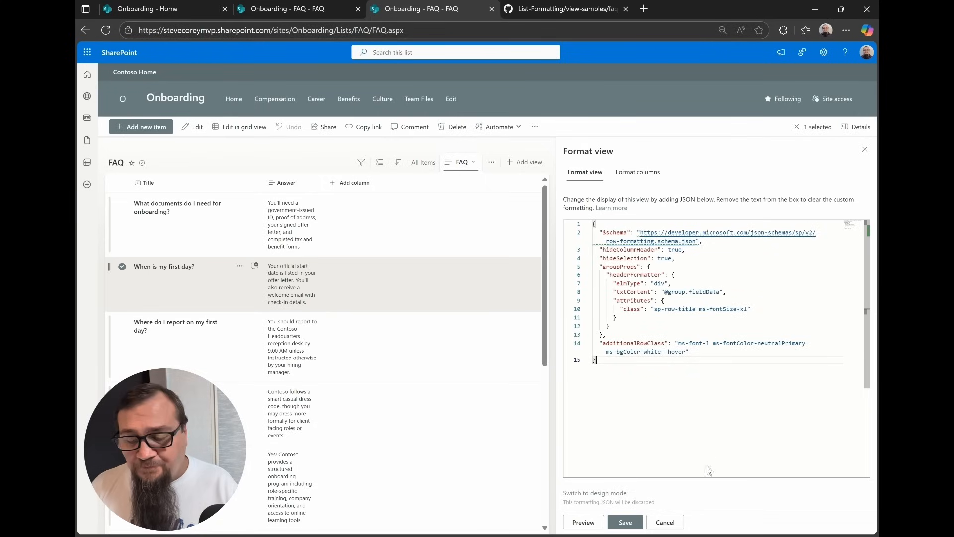
mouse_move(656, 484)
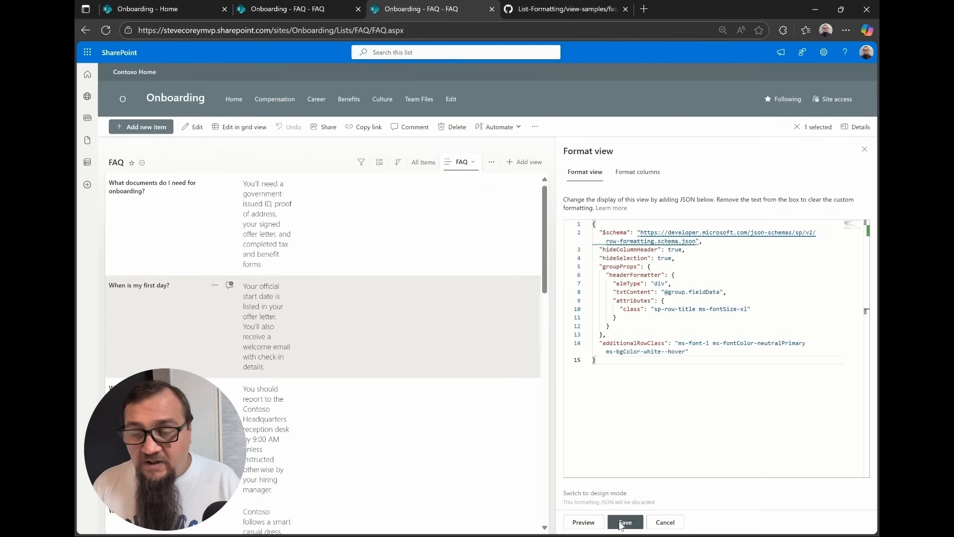
left_click(625, 522)
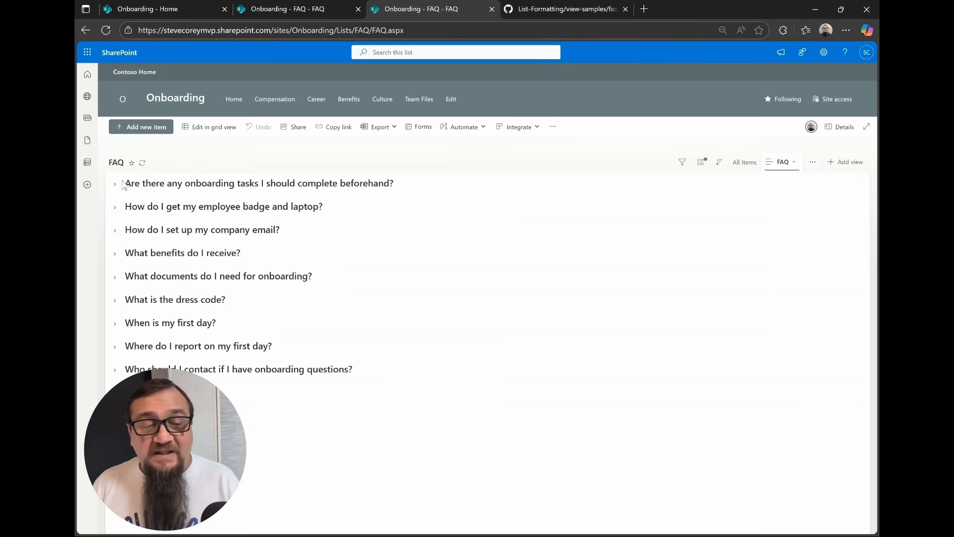
left_click(116, 183)
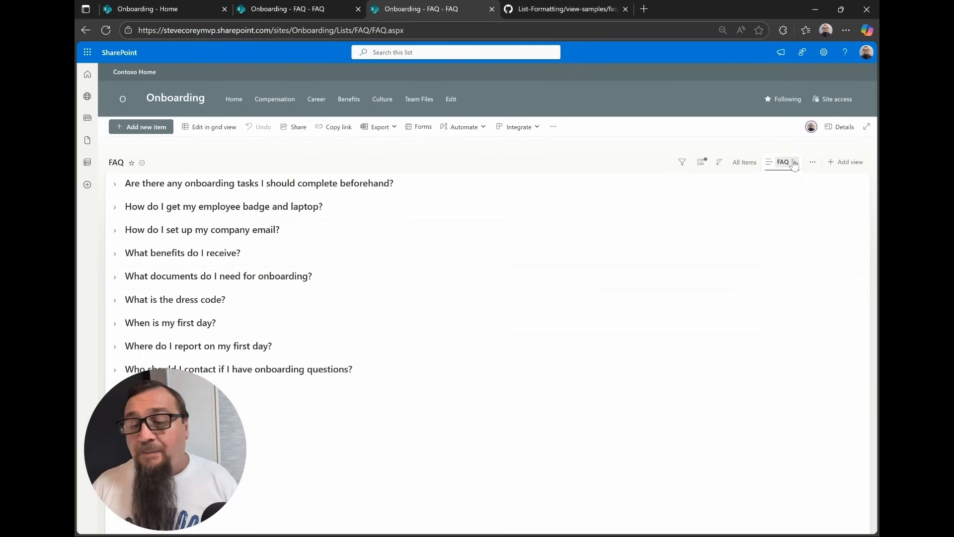
- Edit the view formatting JSON around groupProps to add an Answer row and save it
left_click(565, 9)
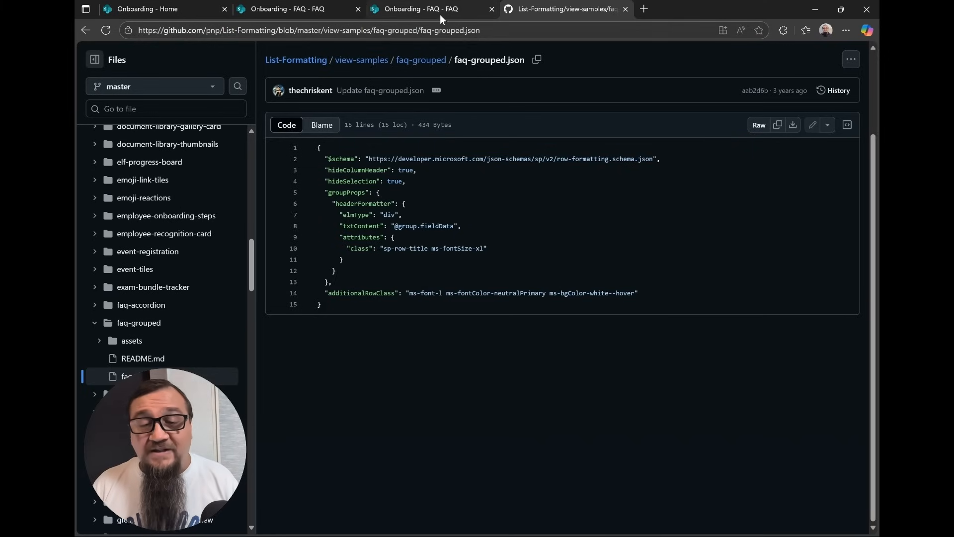
left_click(298, 9)
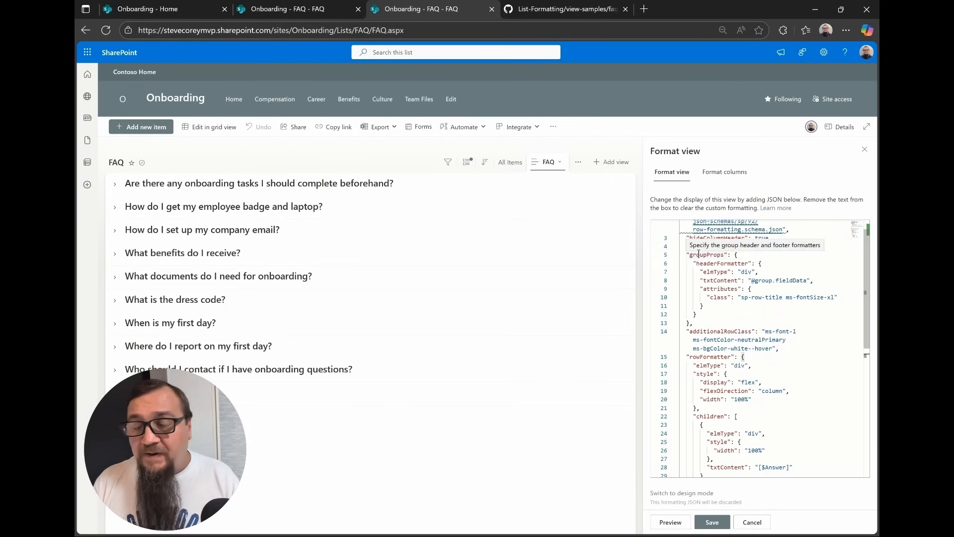
double_click(705, 254)
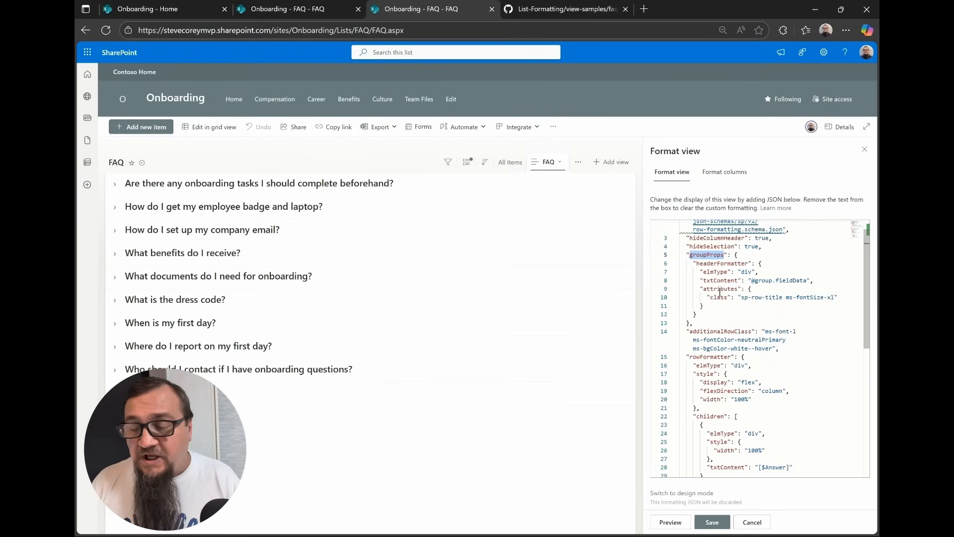
scroll("down", 3)
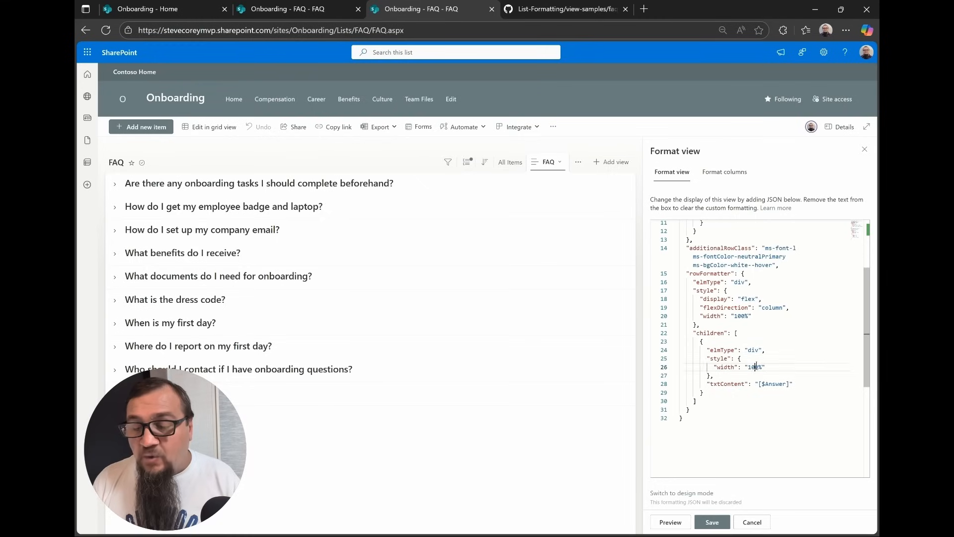
double_click(756, 366)
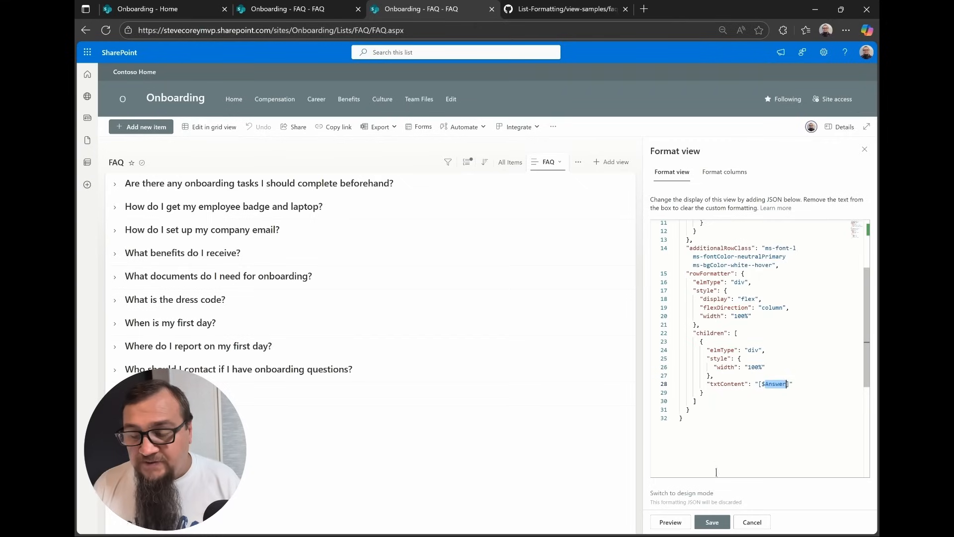
left_click(711, 522)
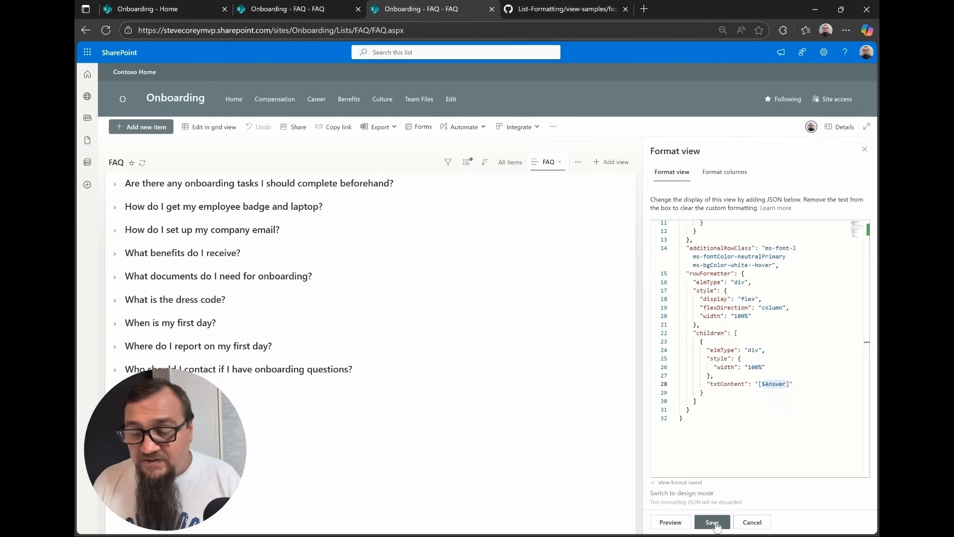
left_click(711, 522)
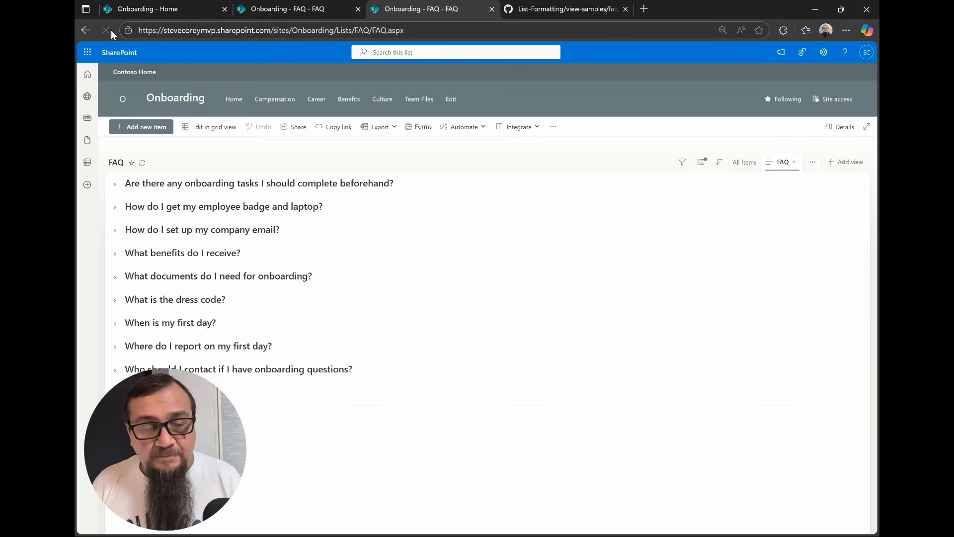
- Expand and collapse the first question, then put the Onboarding home page into edit mode
left_click(115, 183)
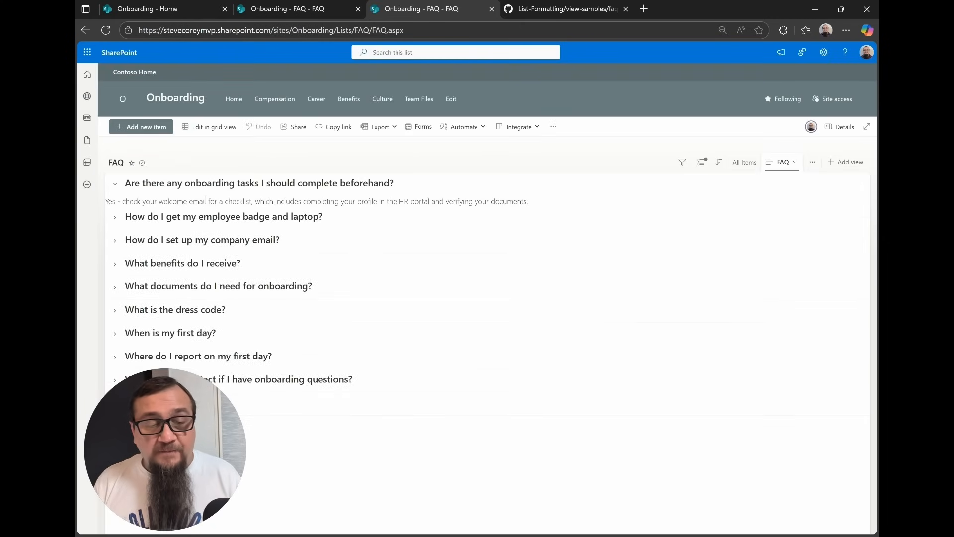
left_click(116, 183)
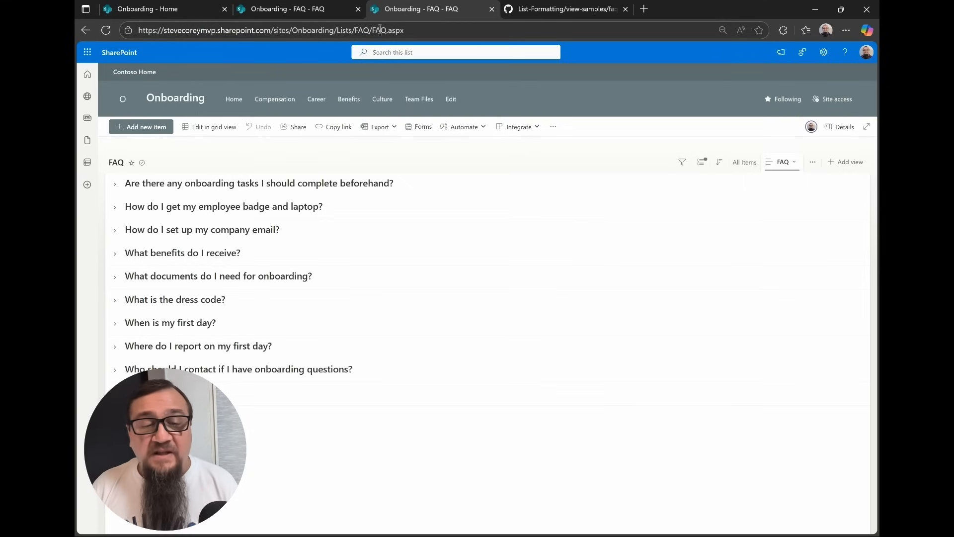
left_click(149, 9)
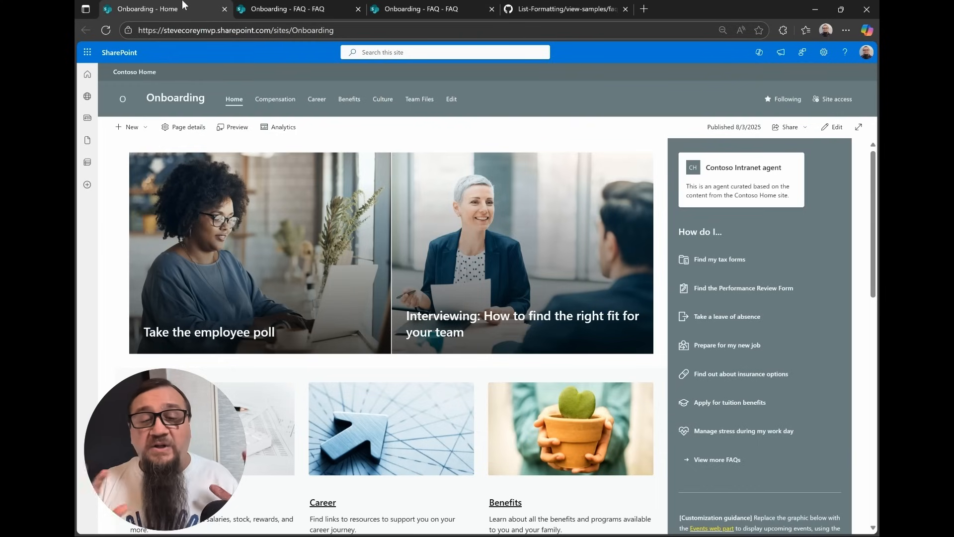
scroll("down", 3)
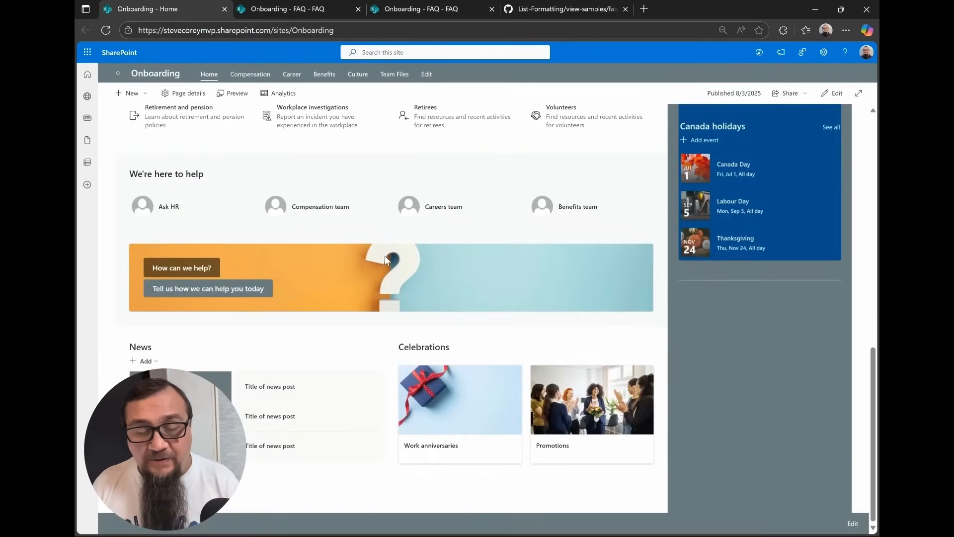
left_click(834, 93)
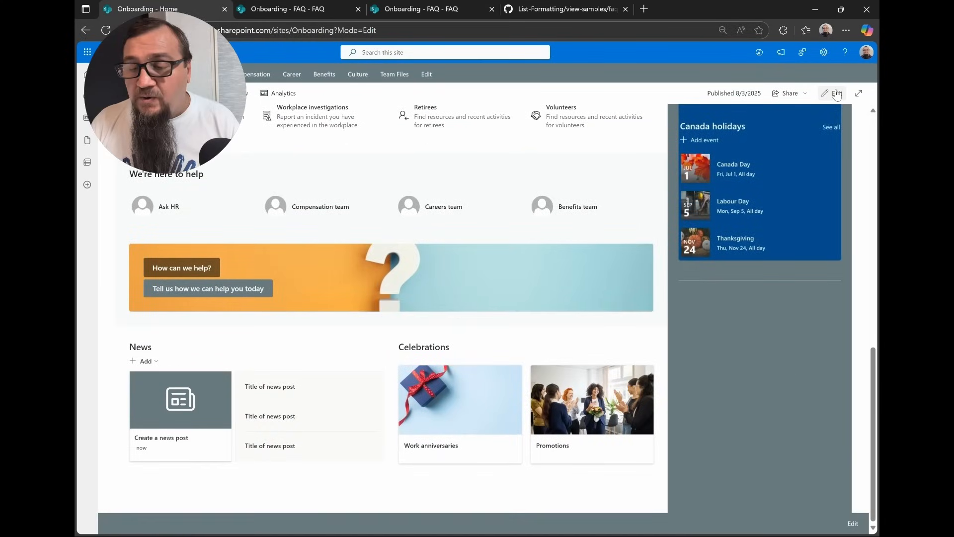
- Add a List web part to the empty bottom section showing the FAQ list
left_click(836, 94)
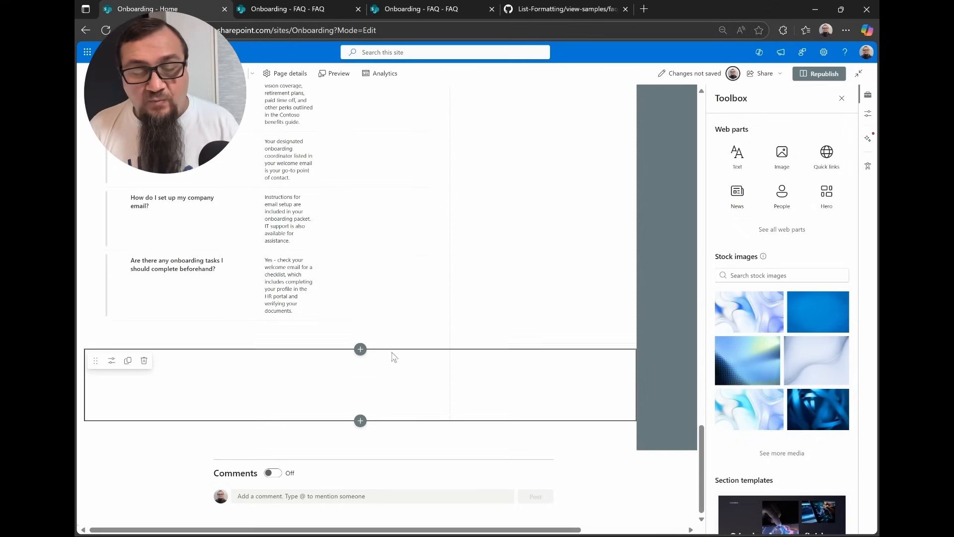
mouse_move(270, 364)
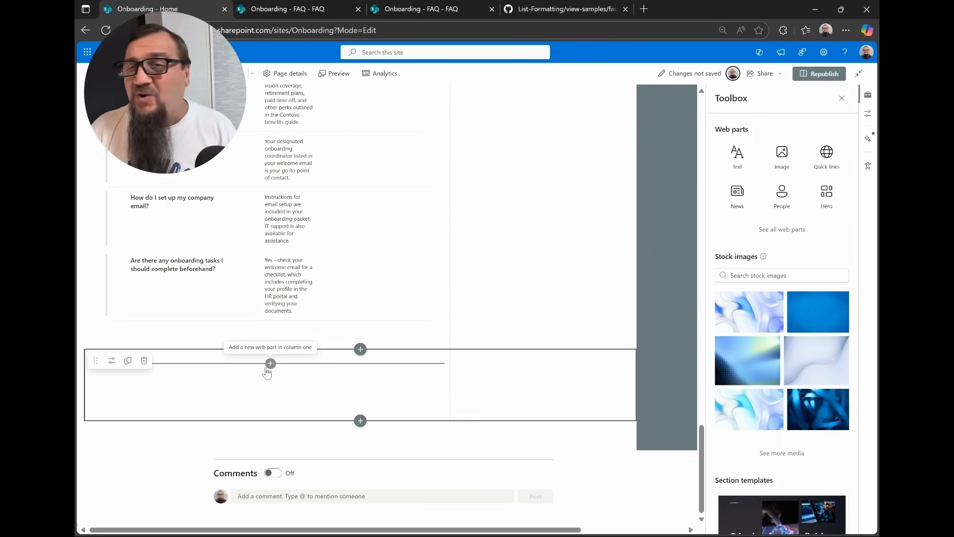
left_click(269, 364)
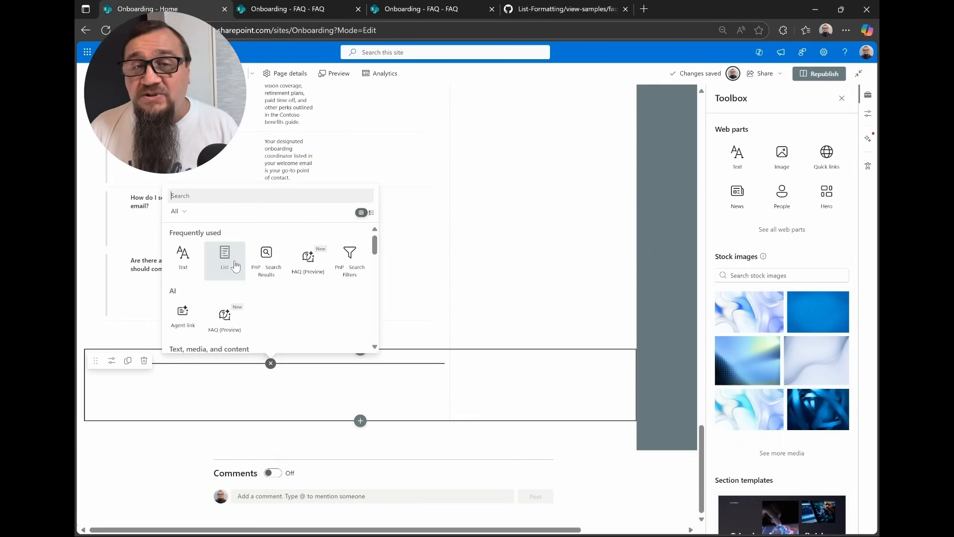
left_click(224, 252)
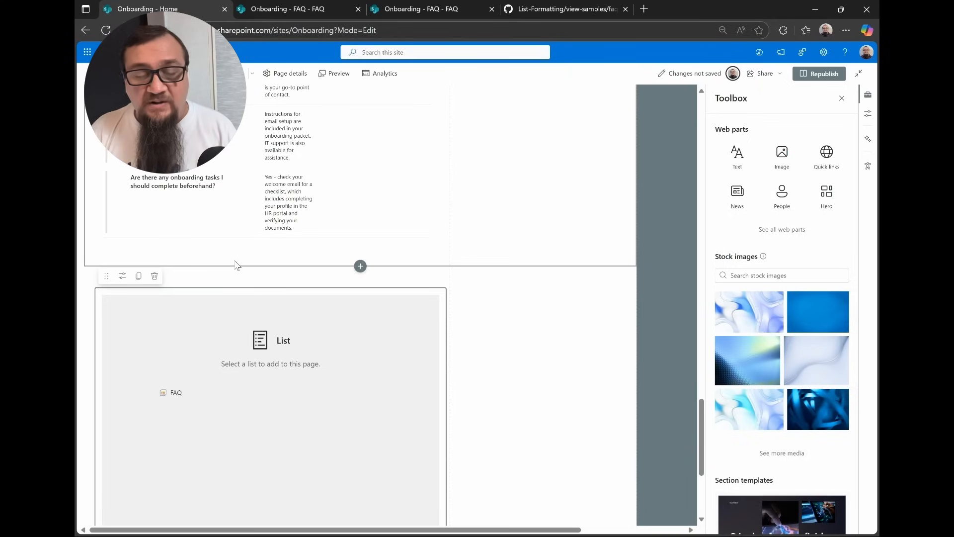
left_click(176, 392)
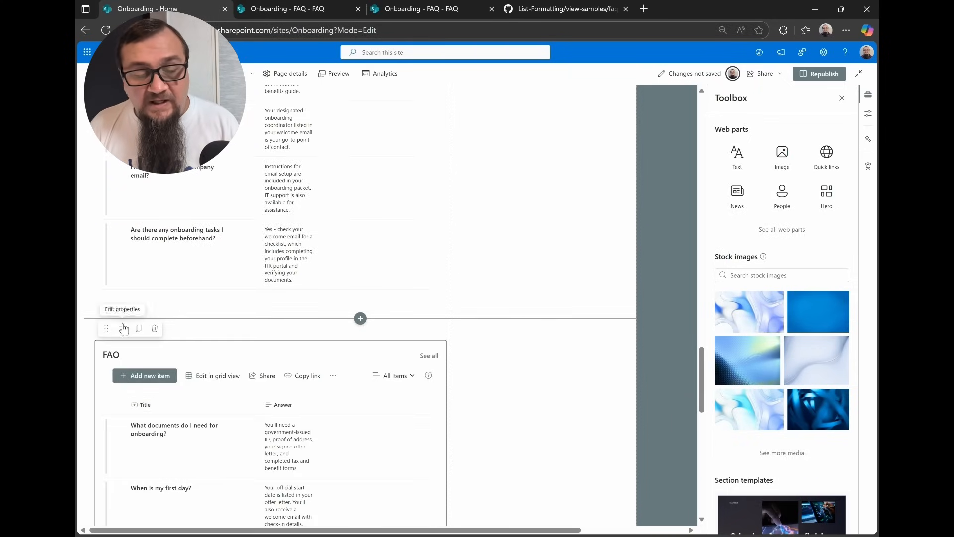
- Set the web part to the FAQ view with command bar and See all hidden, apply, and republish
left_click(121, 328)
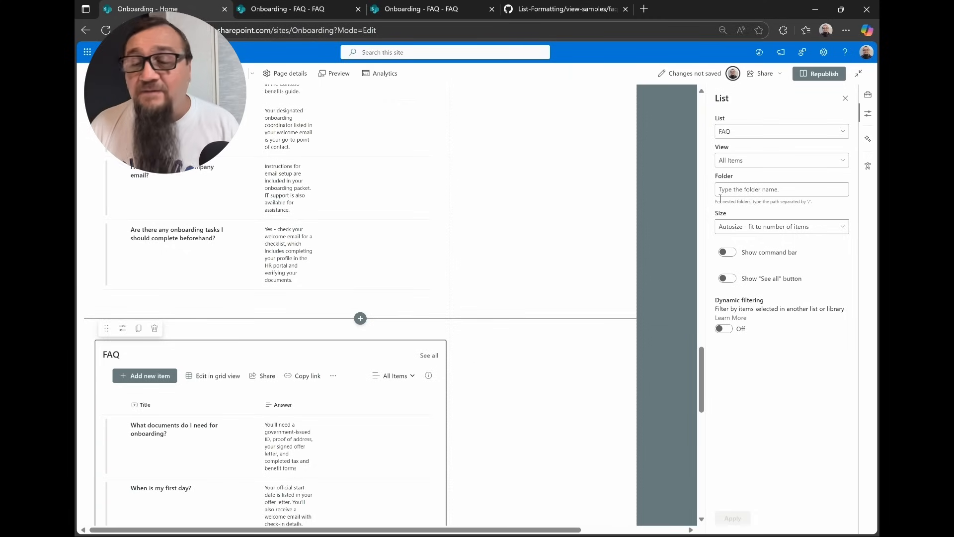
left_click(781, 160)
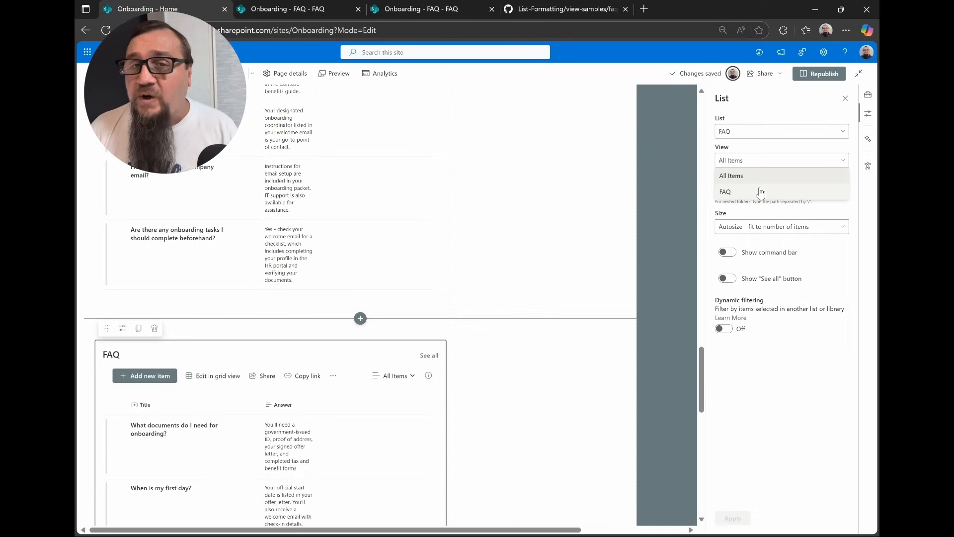
left_click(725, 191)
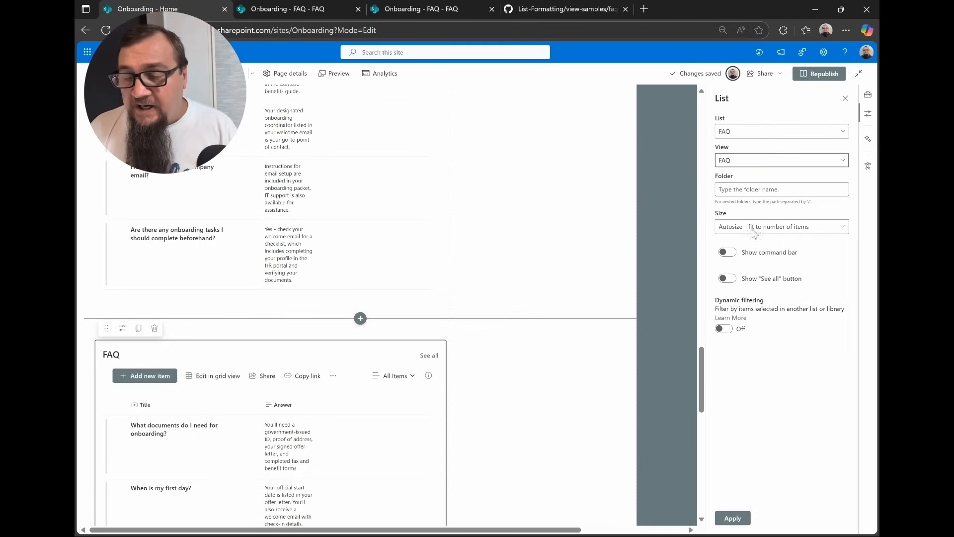
left_click(726, 252)
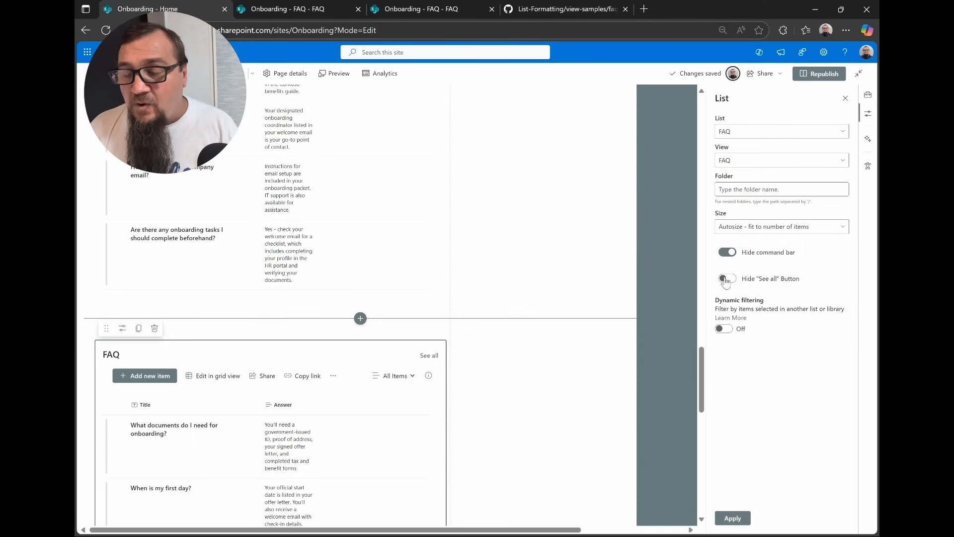
left_click(726, 278)
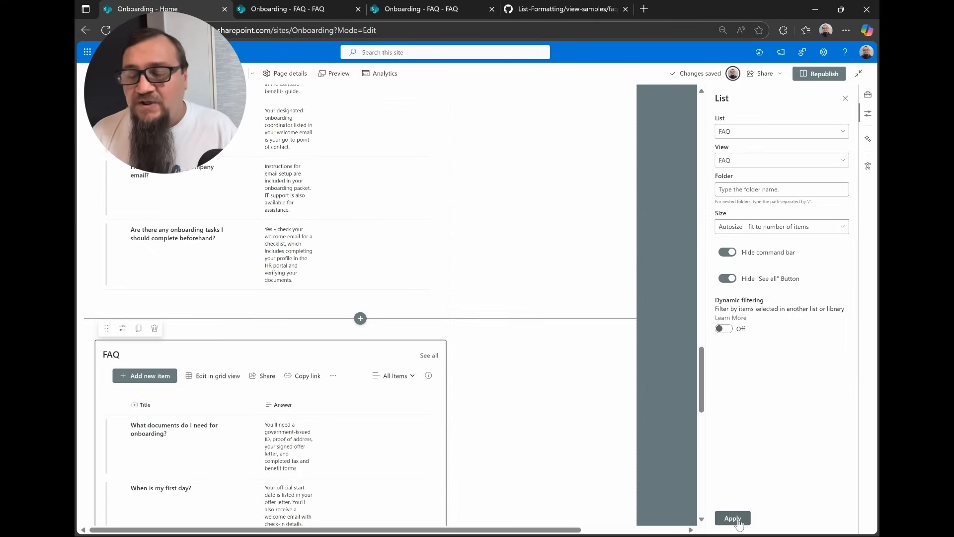
left_click(732, 518)
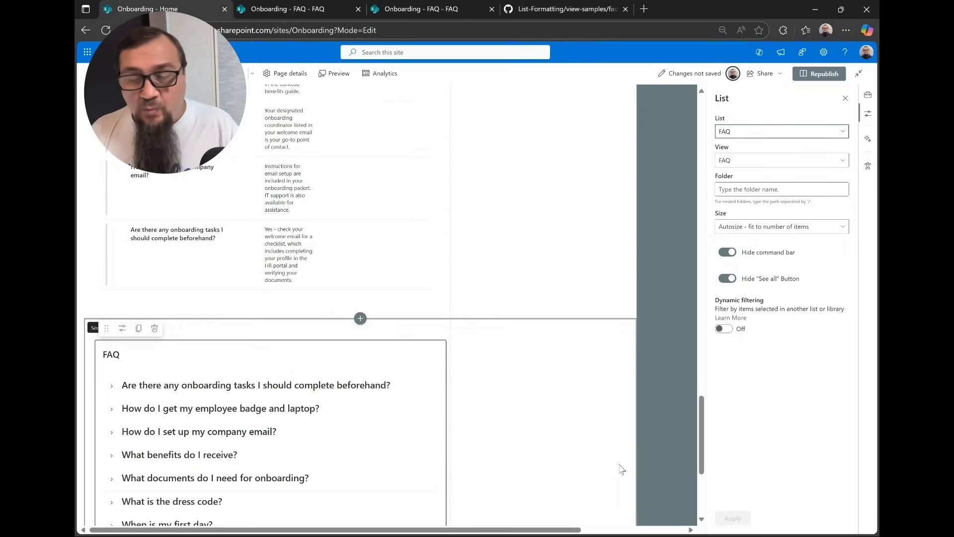
mouse_move(827, 77)
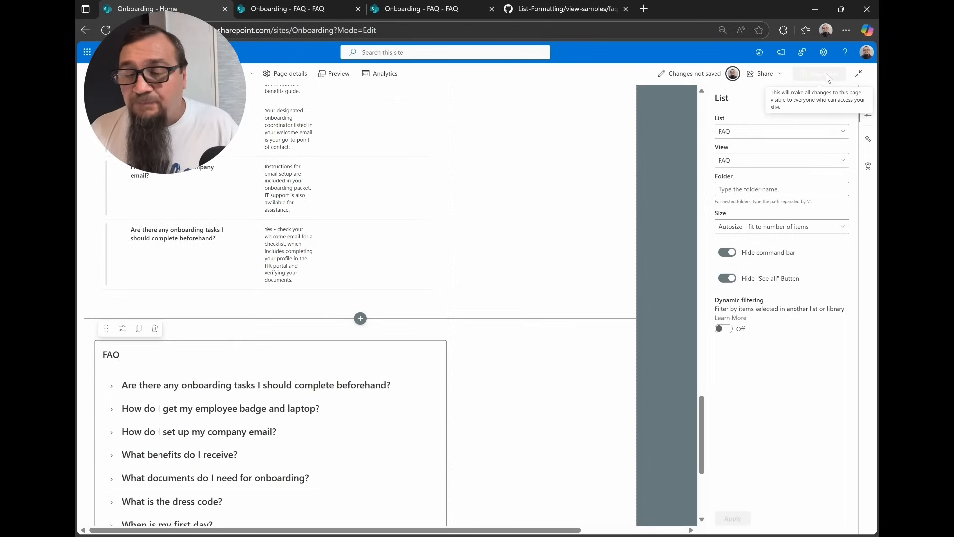
left_click(818, 73)
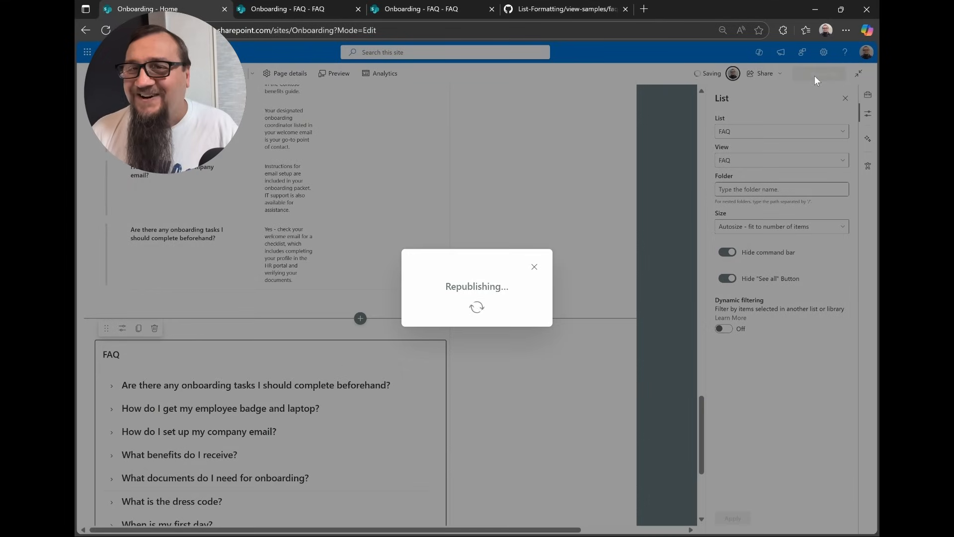
- View the published home page and expand the badge and laptop question in the FAQ
left_click(818, 73)
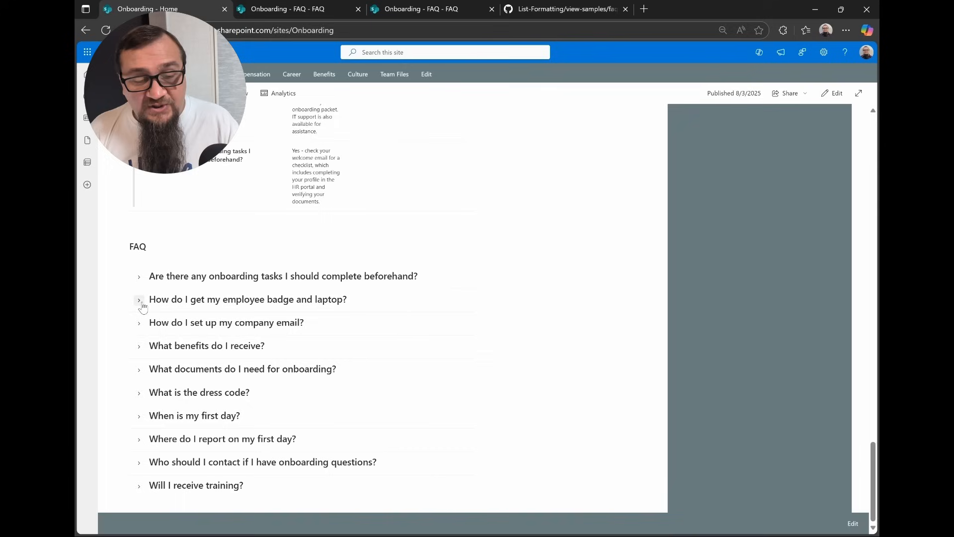
left_click(139, 322)
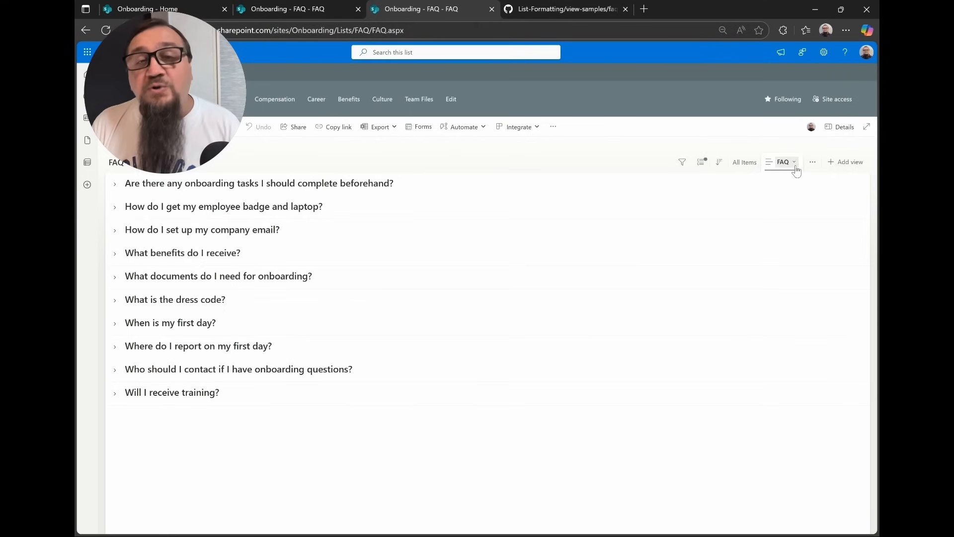
- Open Format current view for the FAQ view and select the $Answer reference in the JSON
left_click(783, 161)
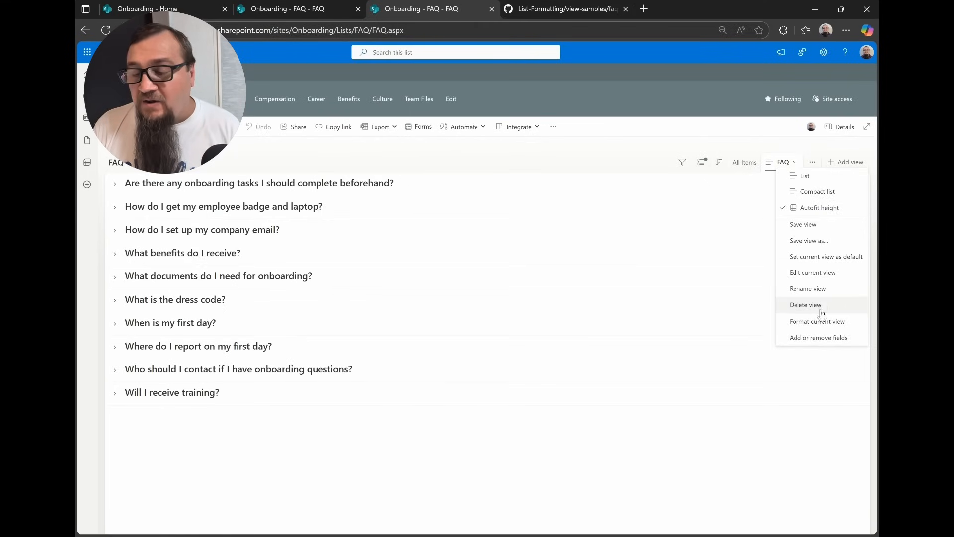
left_click(816, 321)
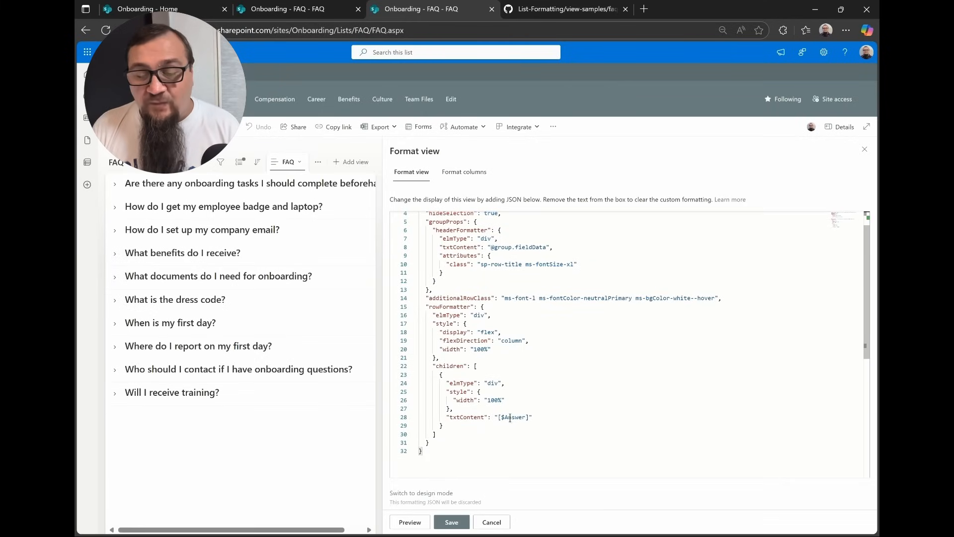
double_click(513, 416)
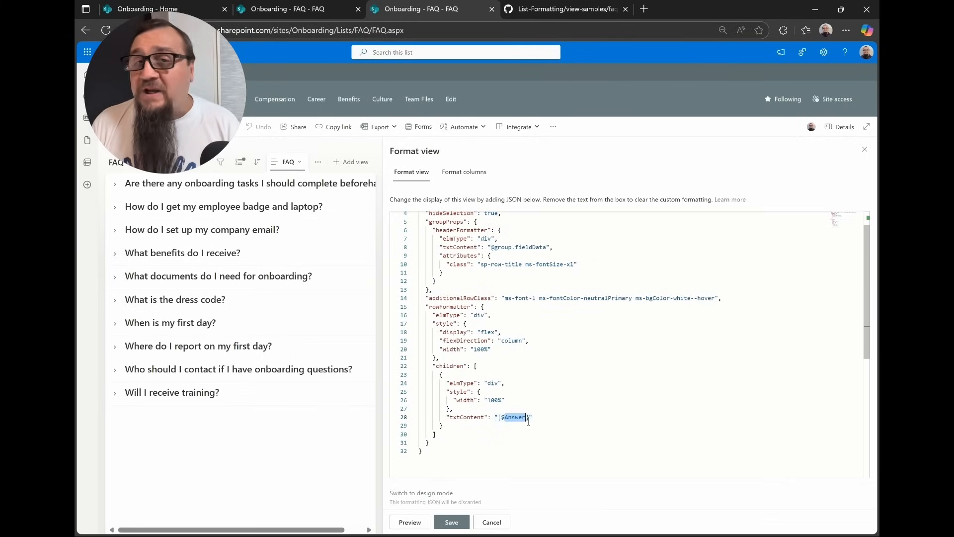